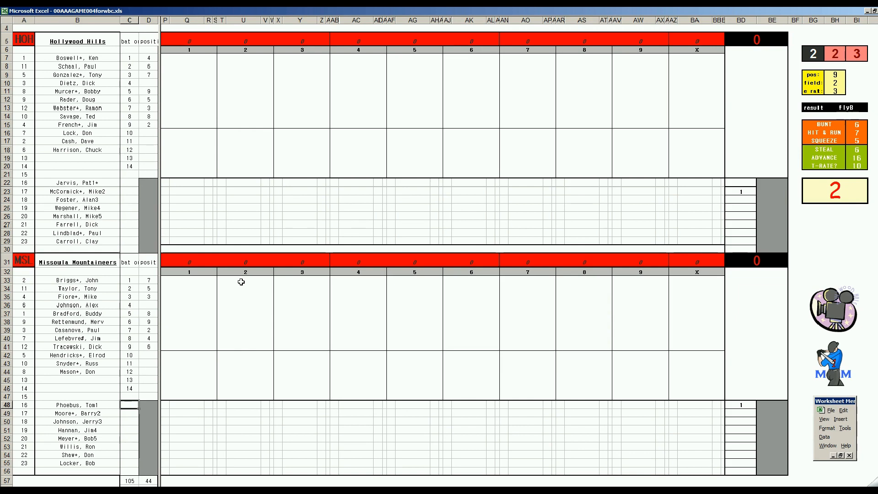
mouse_move(433, 292)
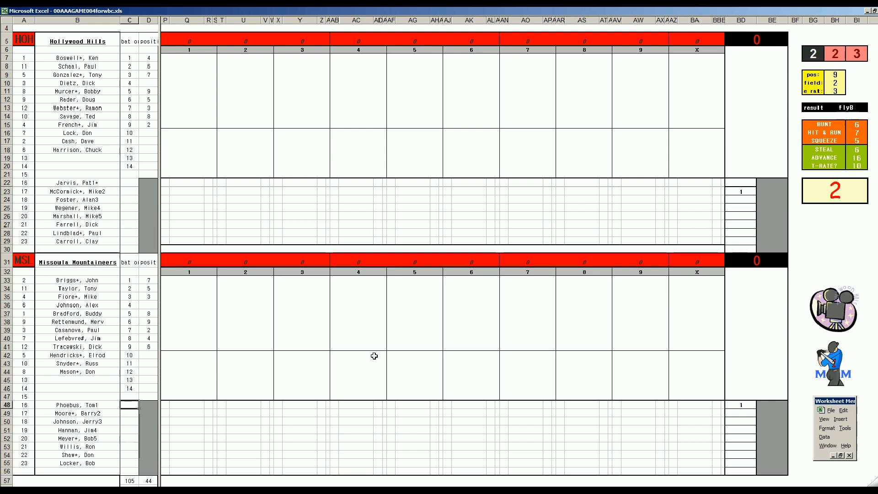
mouse_move(308, 383)
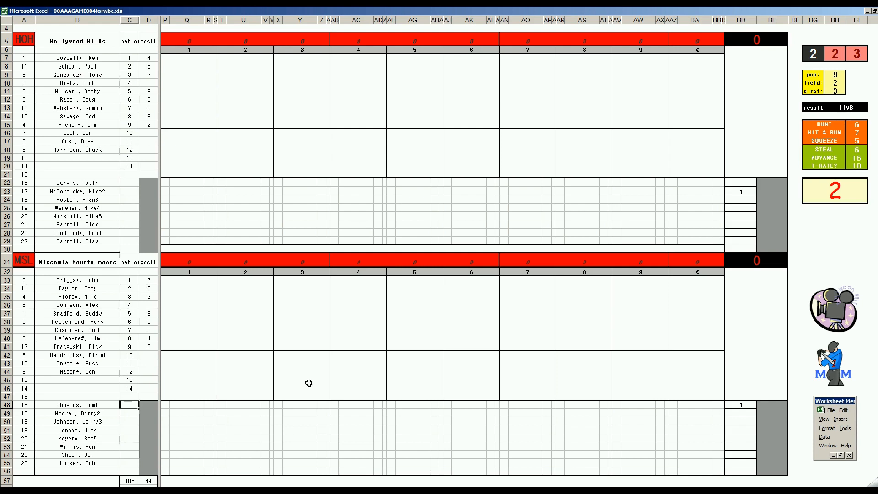
mouse_move(712, 249)
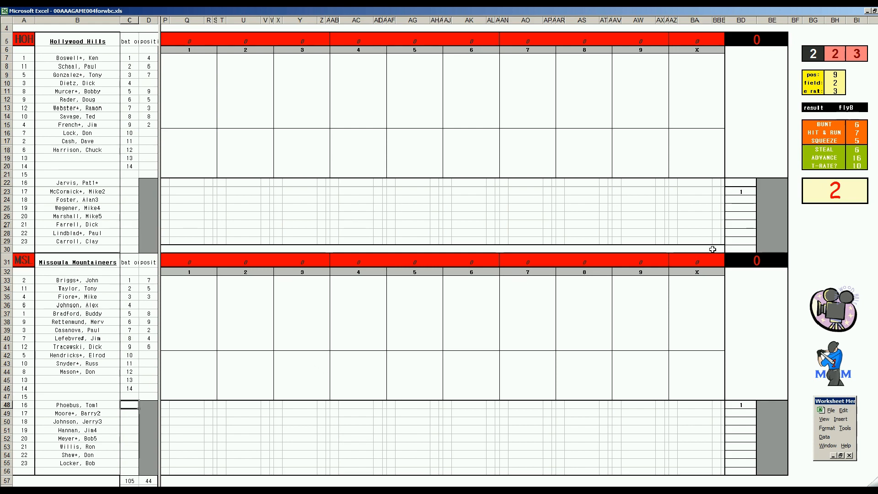
mouse_move(286, 192)
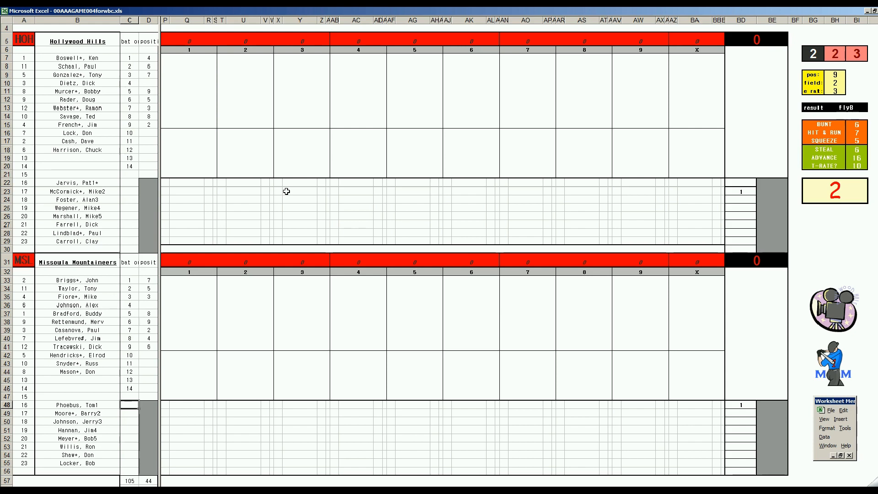
mouse_move(508, 383)
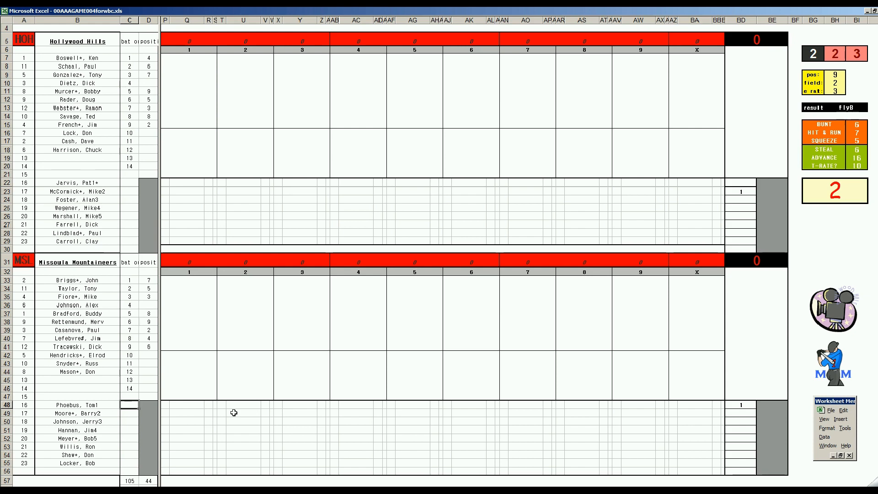
mouse_move(408, 359)
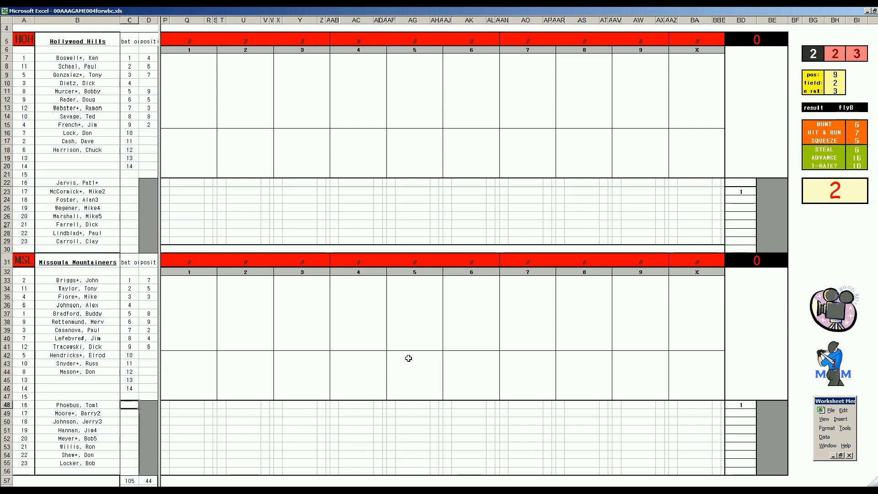
mouse_move(67, 165)
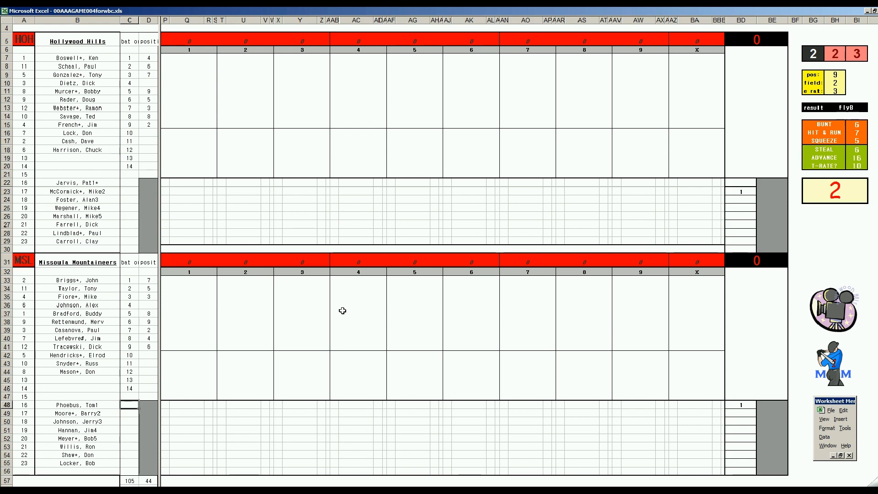
mouse_move(366, 322)
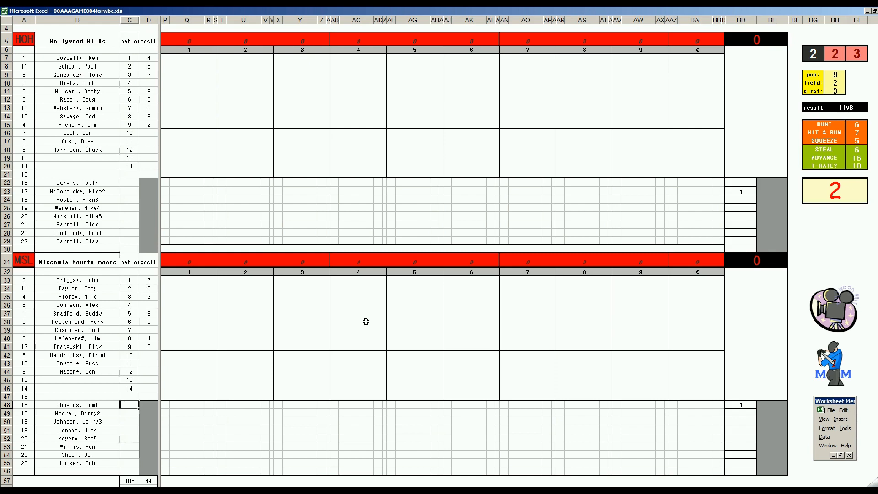
mouse_move(578, 299)
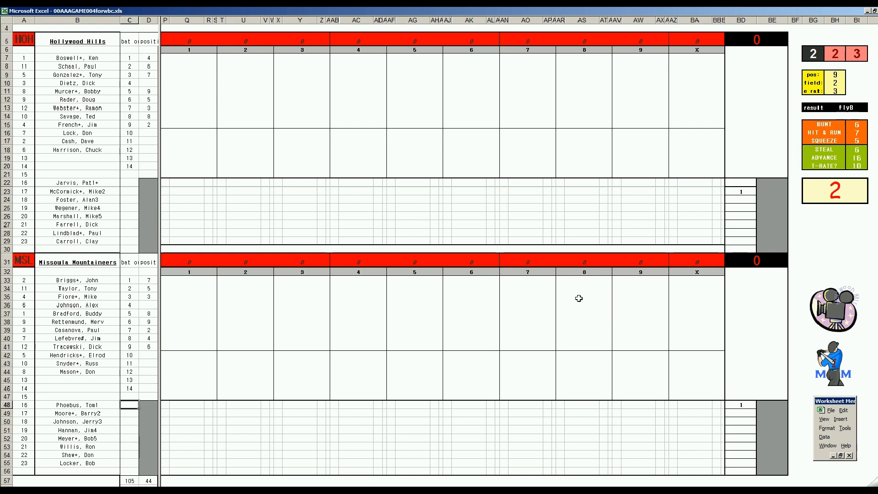
mouse_move(689, 353)
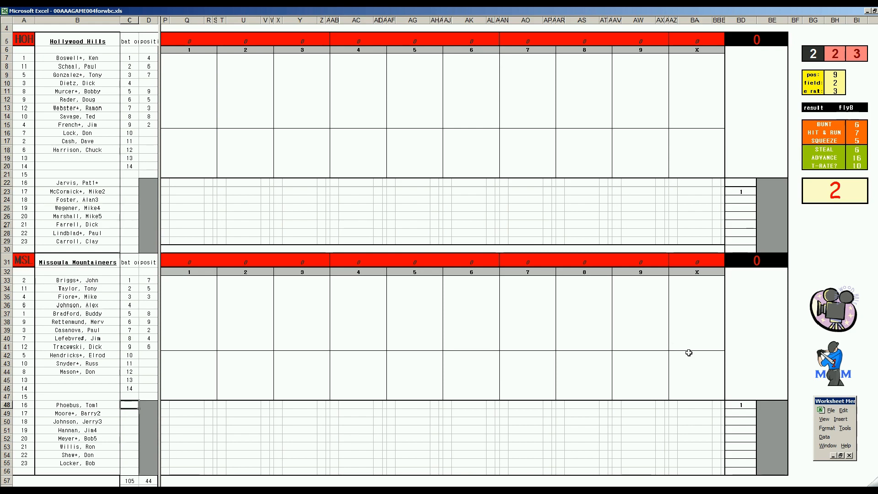
mouse_move(681, 233)
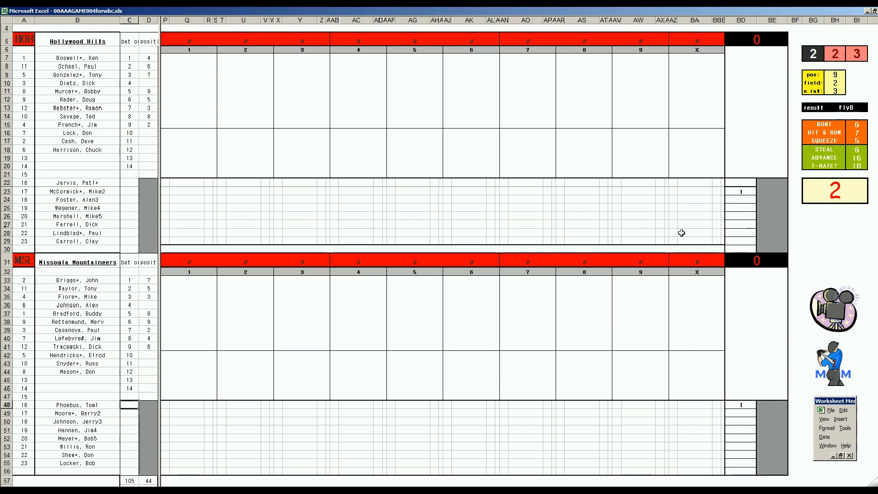
mouse_move(717, 239)
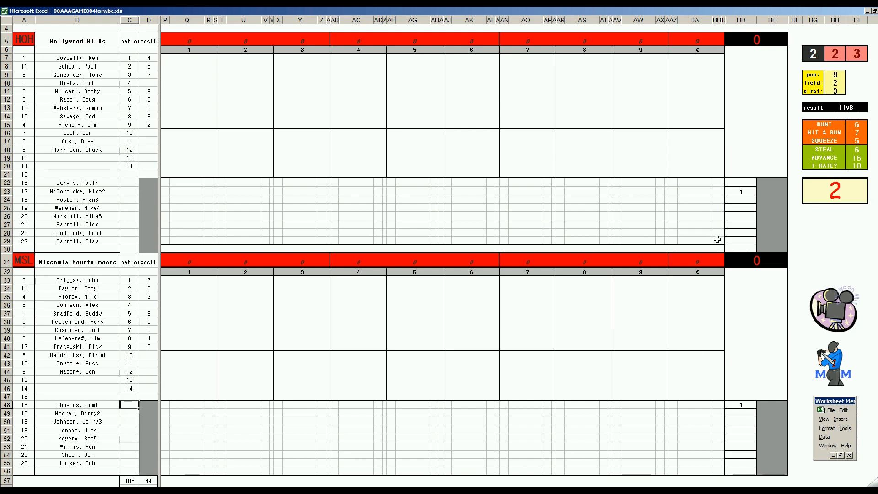
mouse_move(726, 237)
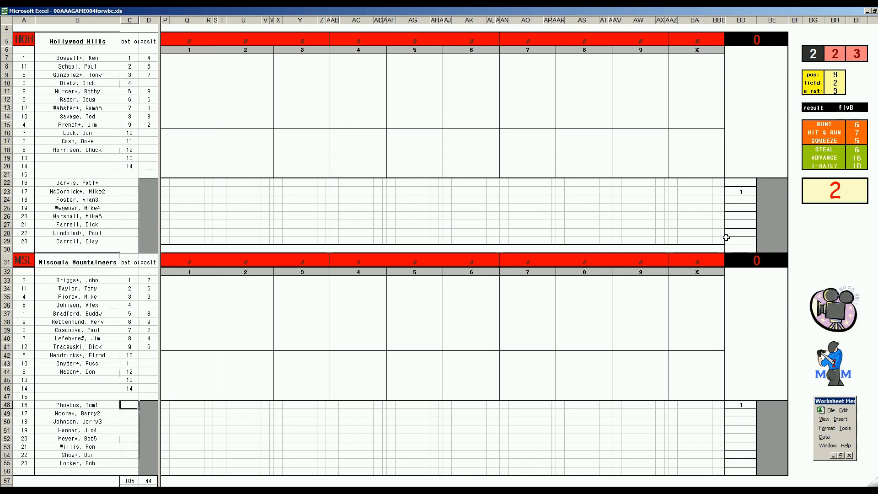
mouse_move(747, 204)
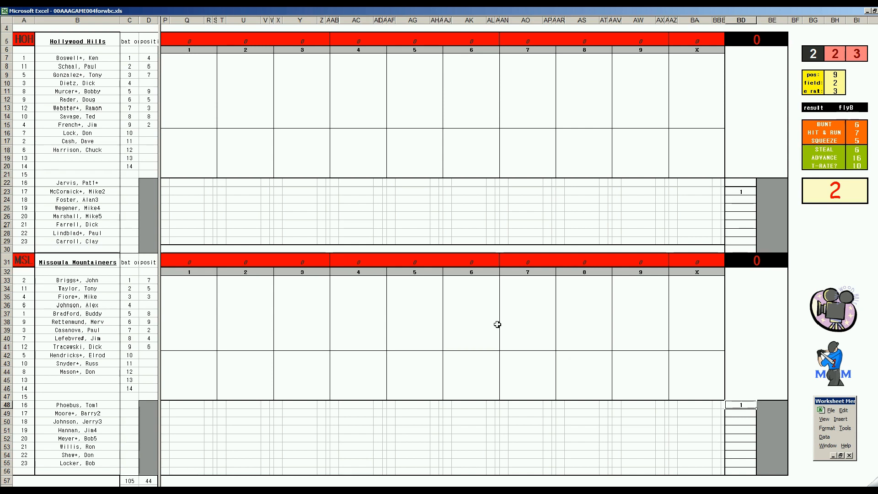
mouse_move(174, 103)
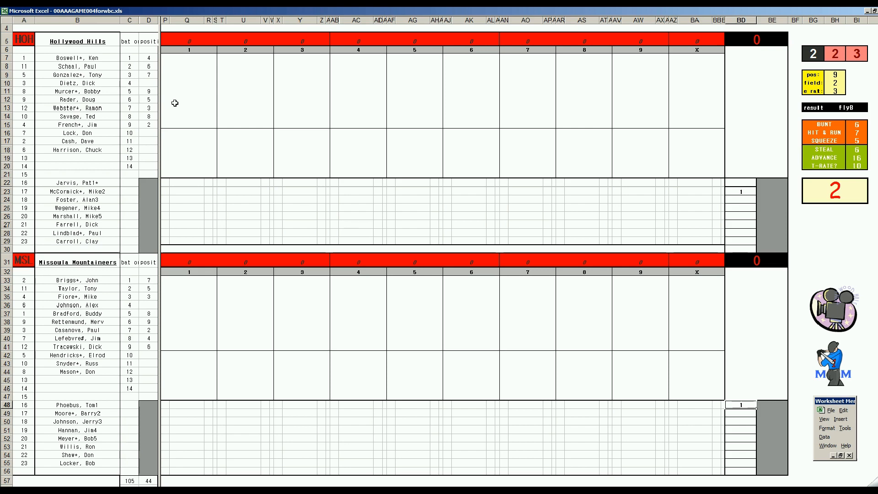
mouse_move(83, 172)
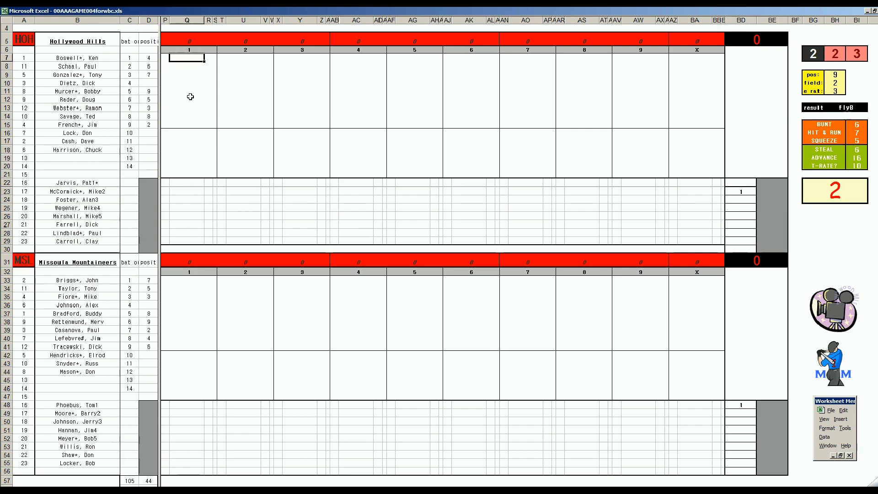
Enter 1 for Hollywood Hills' first-inning batters, scoring two runs across seven at-bats
type("1")
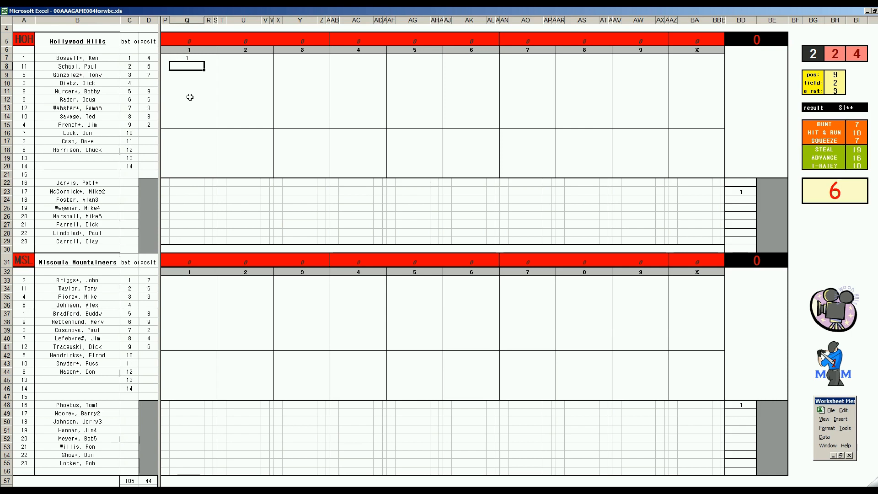
type("1")
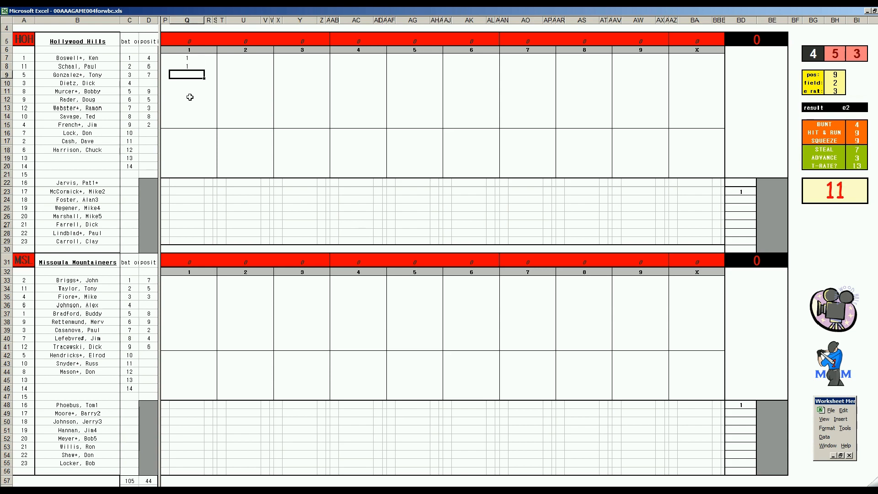
type("1")
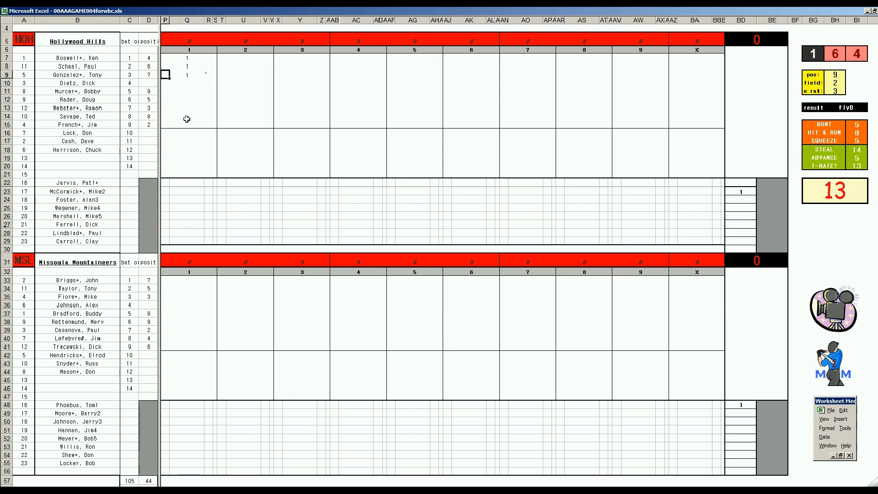
left_click(175, 58)
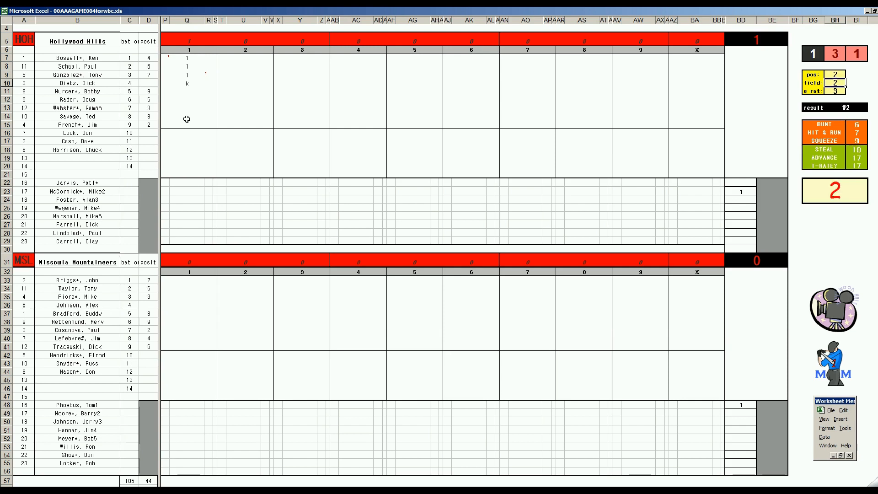
mouse_move(189, 92)
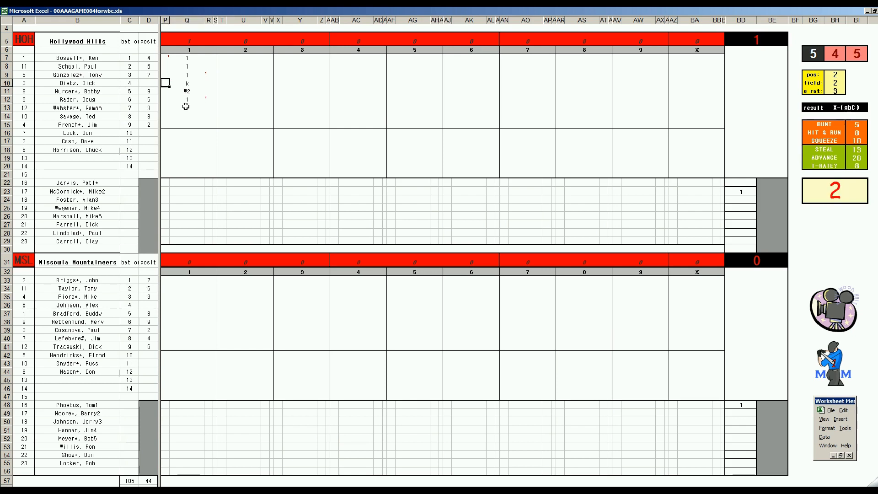
left_click(186, 107)
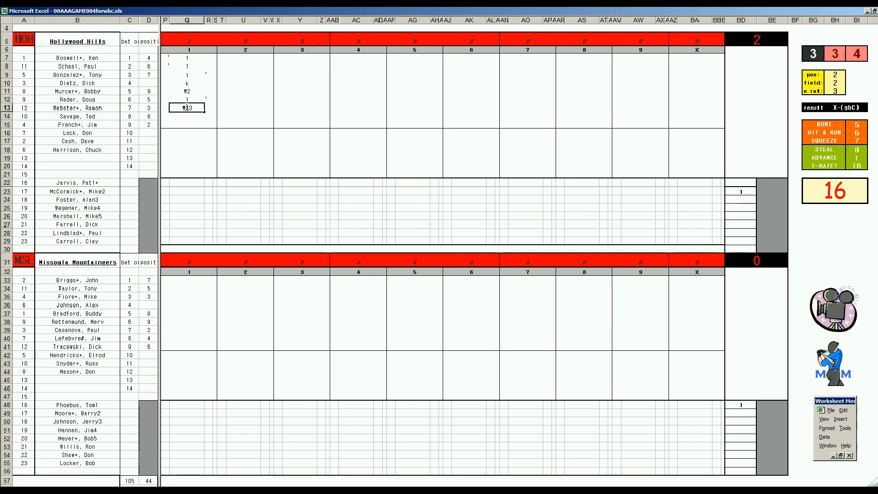
left_click(185, 280)
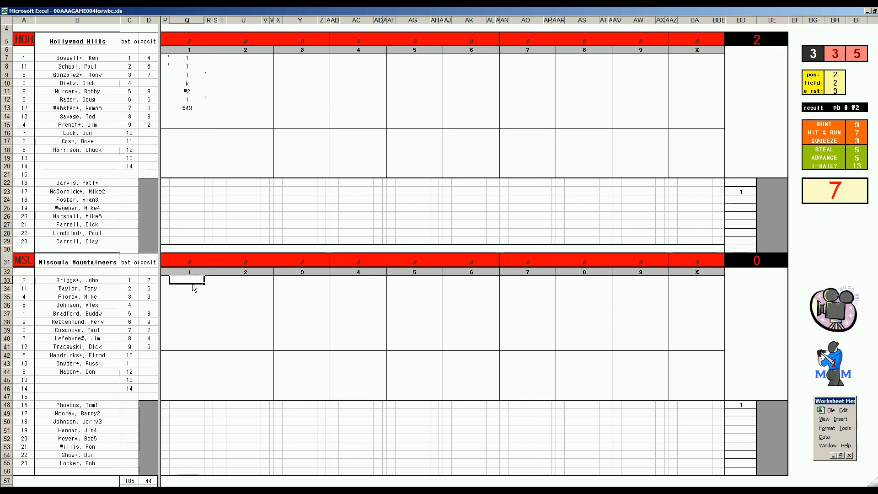
Log Missoula's first inning as k, 1, W4, W8 and begin Hollywood's second inning in column U
type("k")
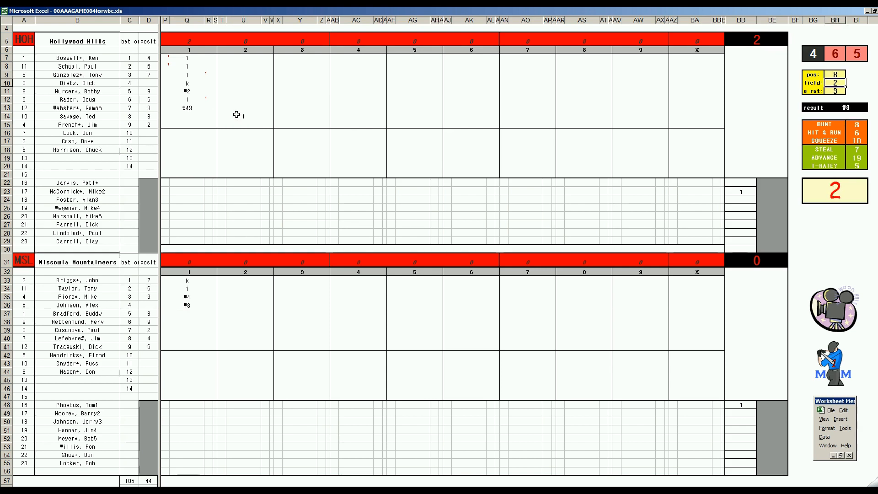
left_click(244, 124)
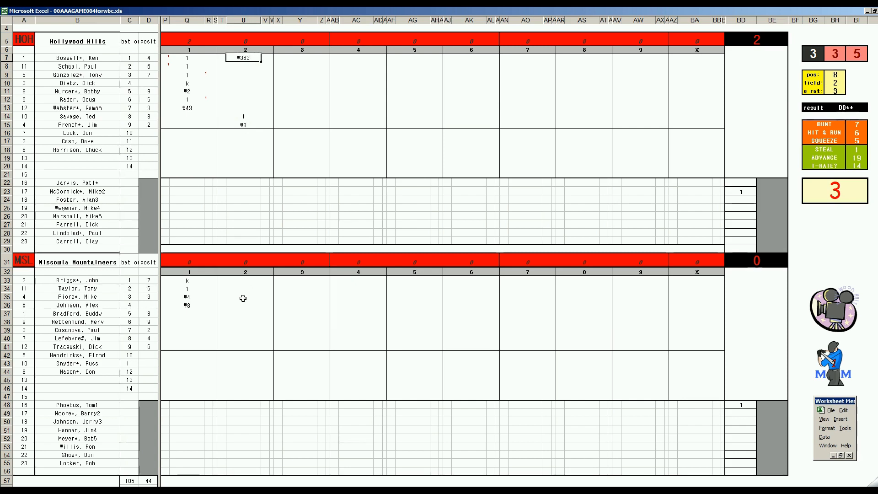
Fill Missoula's inning 2 results in rows 37–41, including W7, for one run; open Hollywood's third with k
left_click(244, 313)
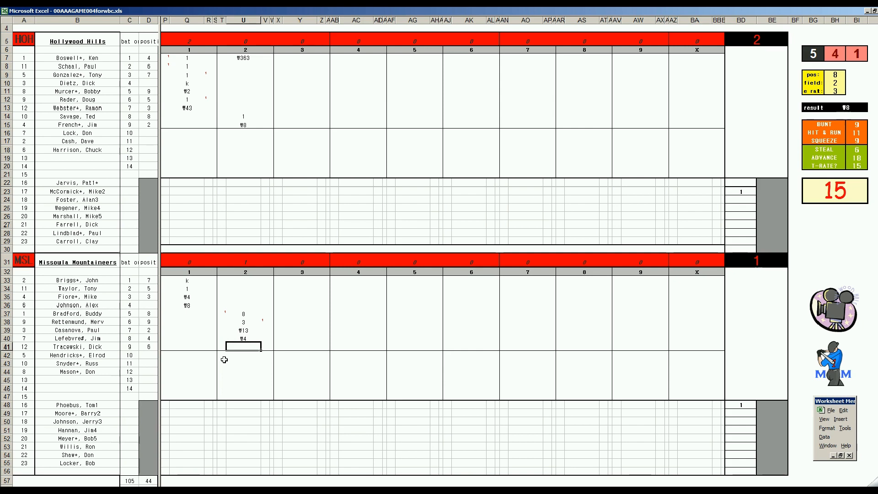
type("₩7")
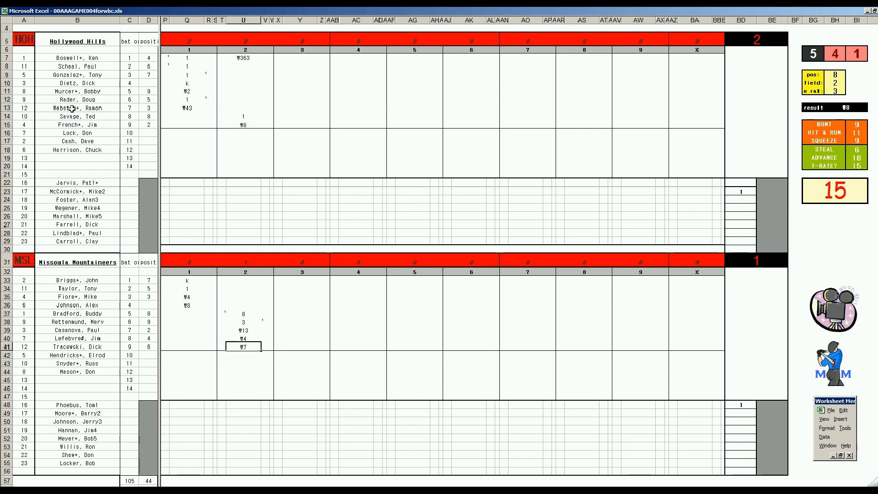
left_click(301, 67)
type("k")
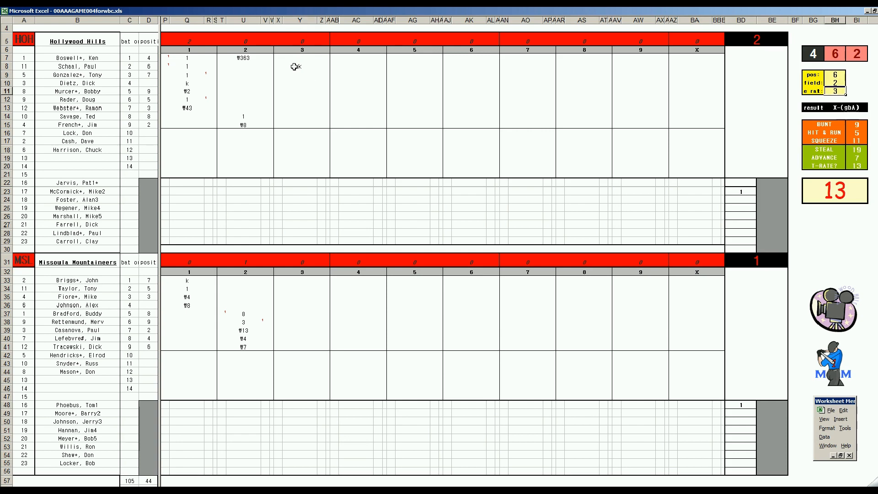
Log Missoula's third-inning outs W9, W5, W8 and a leadoff 1 for Hollywood's fourth
left_click(299, 67)
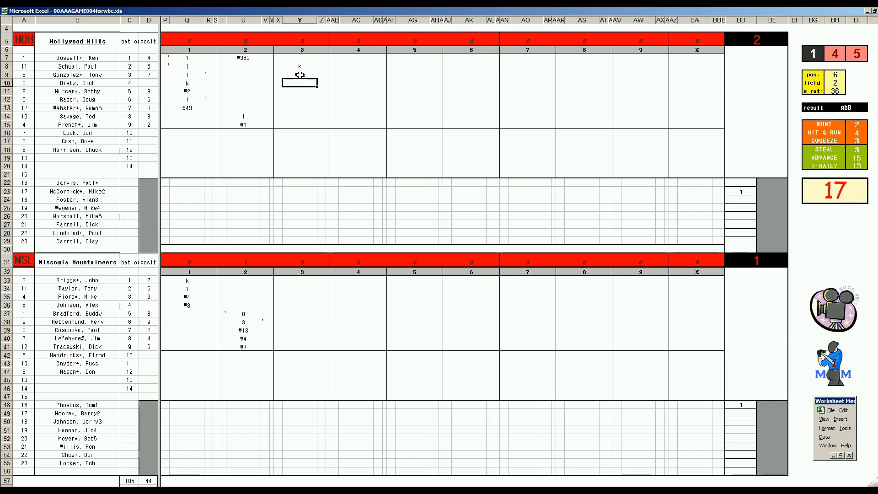
type("8")
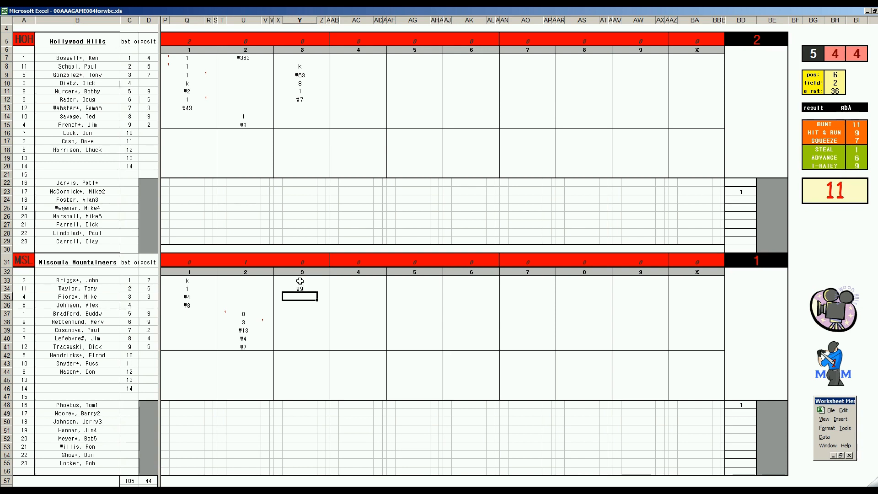
type("₩5")
left_click(302, 305)
type("₩8")
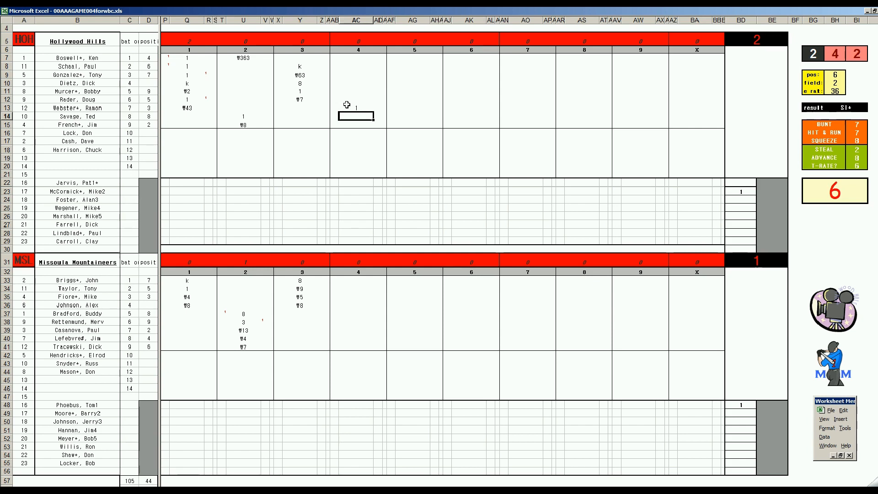
Enter 2, W63, k, Wp2 and bench e2 for Hollywood's fourth, taking a 4–1 lead
type("2")
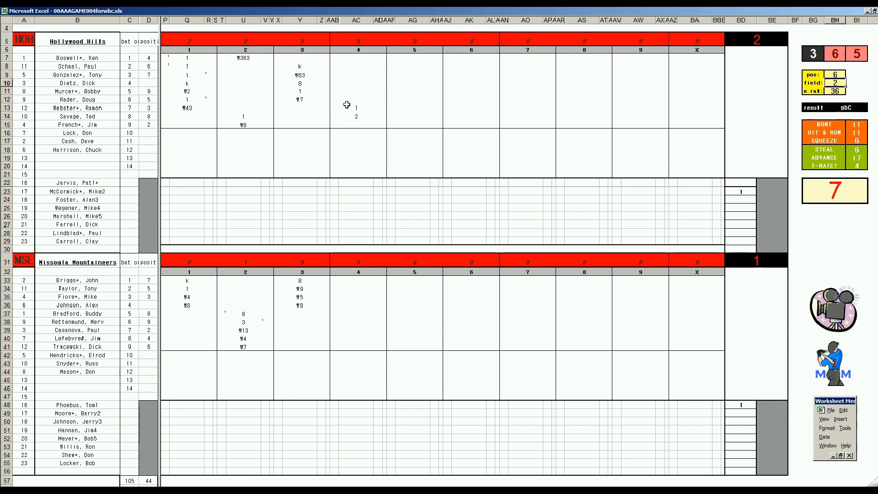
mouse_move(359, 125)
type("#2")
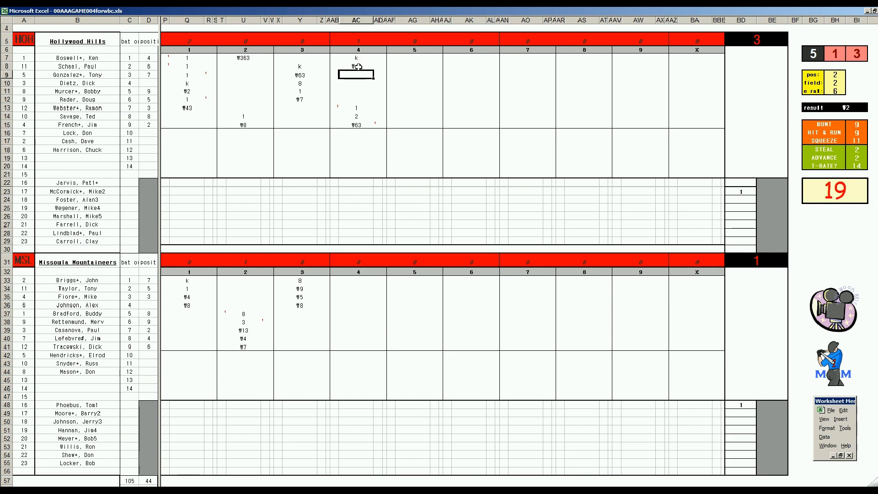
left_click(356, 125)
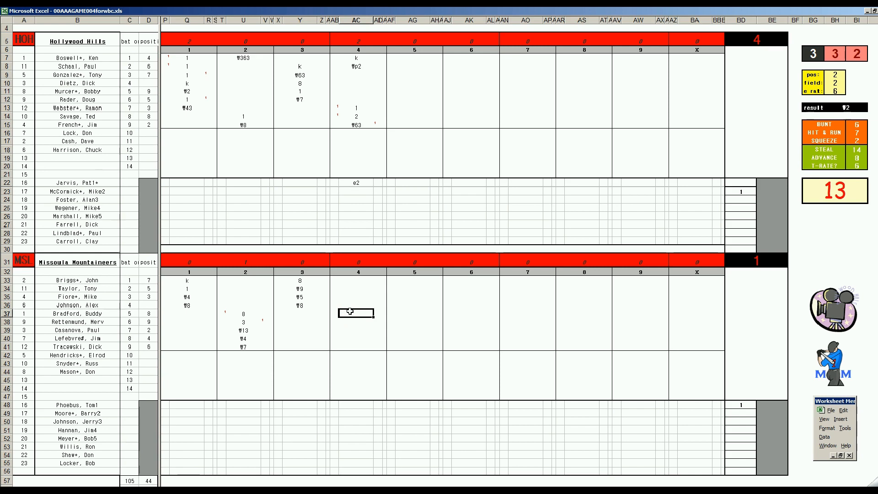
Enter 8, W543, 4, W43 down Missoula's inning 4 column for one run, 4–2
type("18")
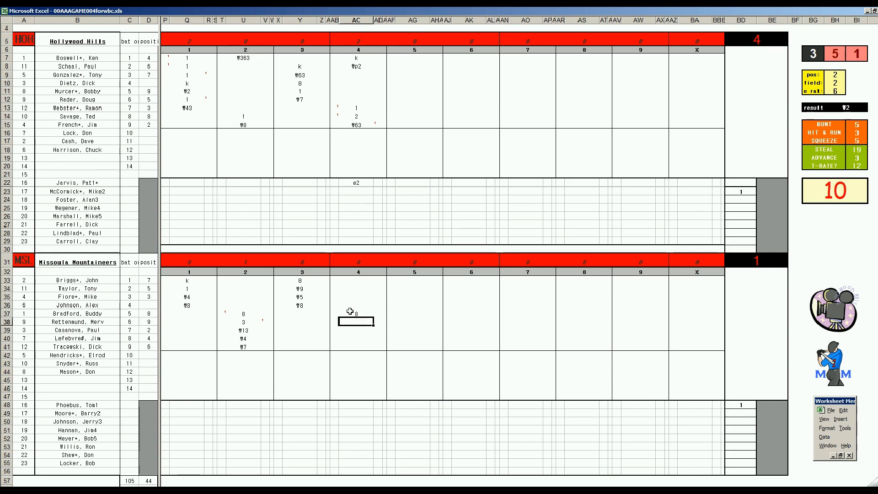
type("W543")
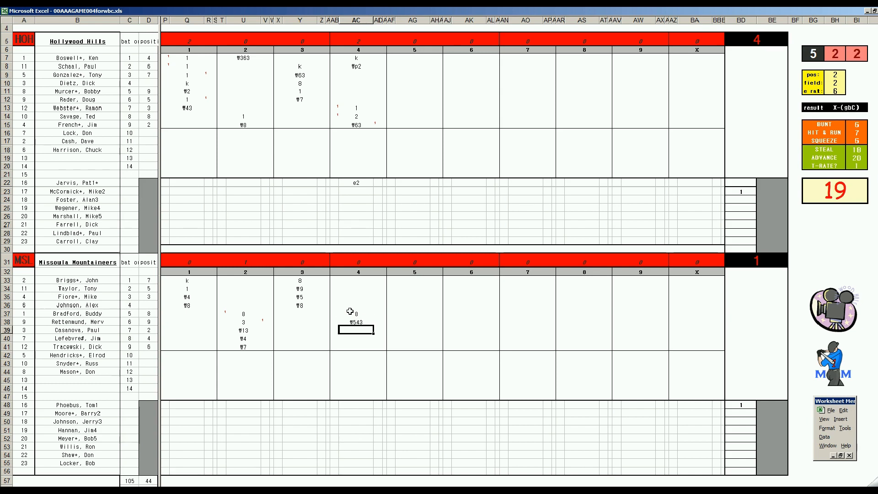
type("4")
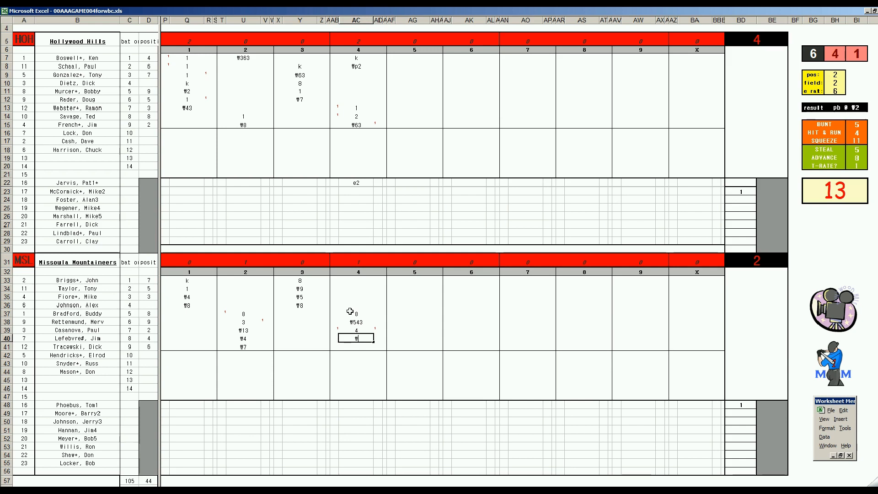
type("43")
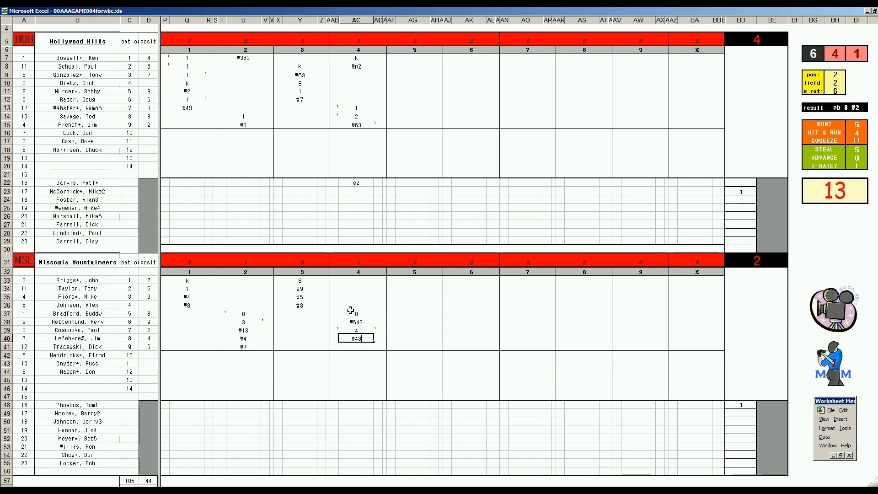
left_click(413, 75)
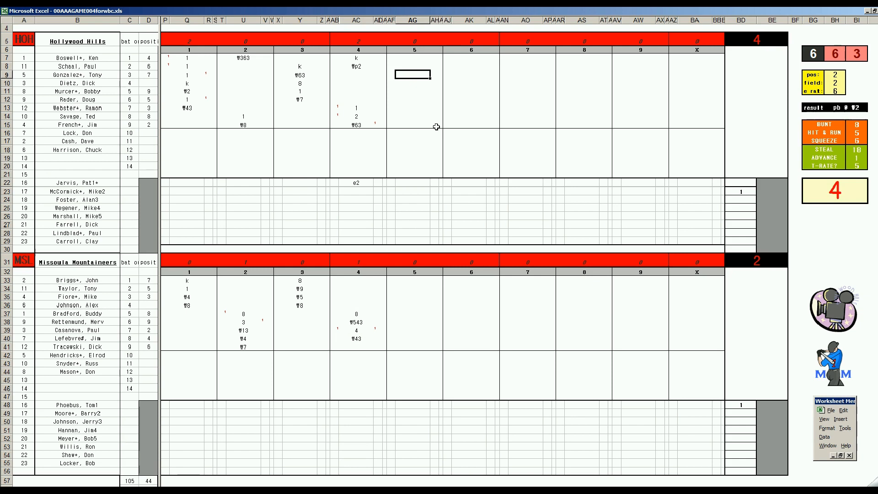
Log Hollywood's fifth-inning results 8, 8, W8, W643 with no runs
type("8")
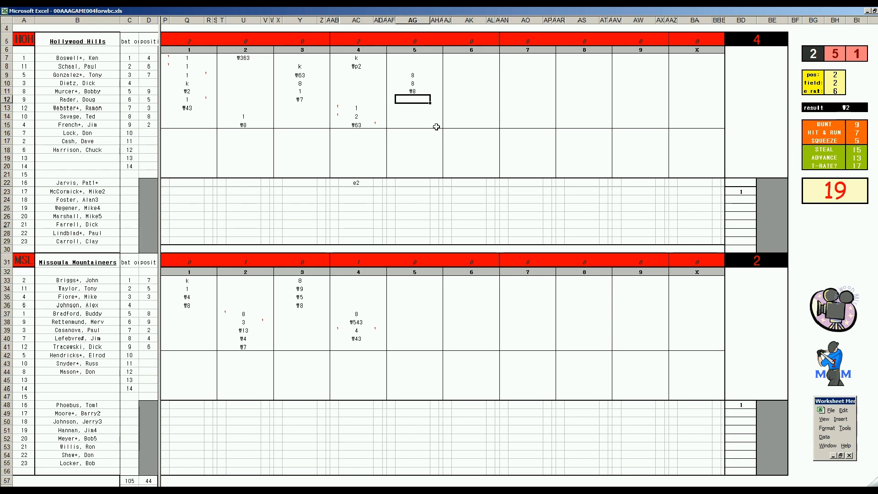
type("W643")
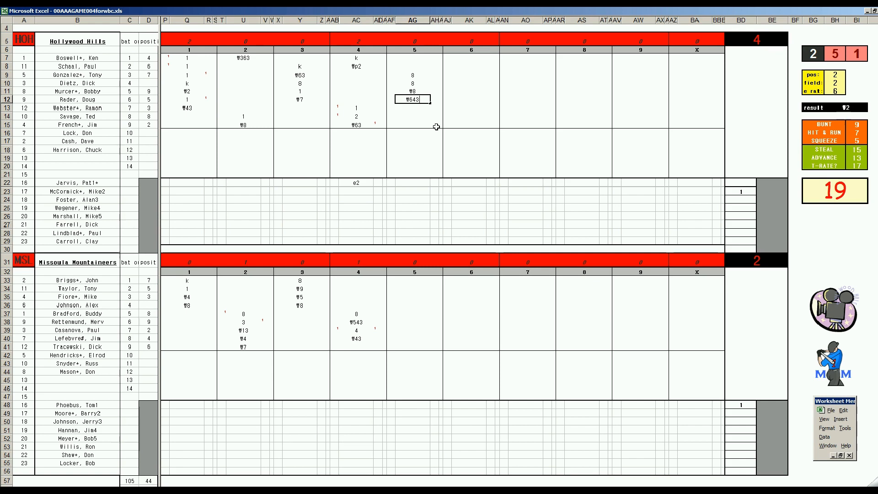
mouse_move(212, 117)
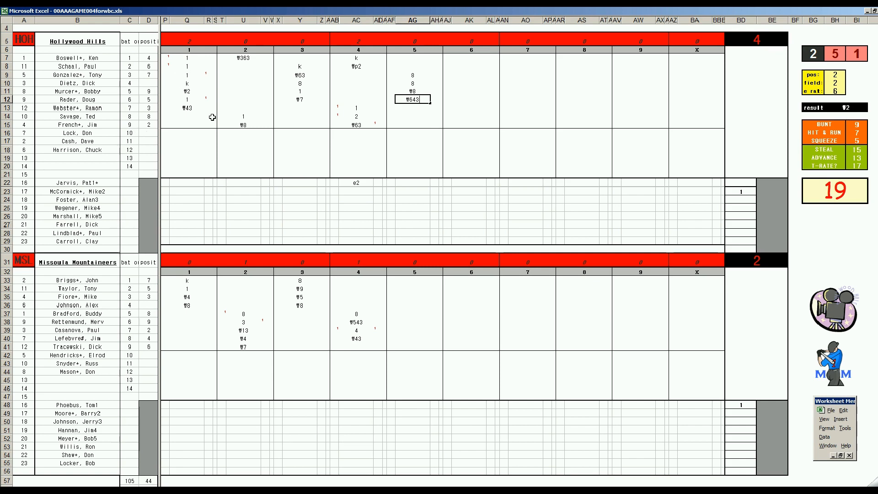
mouse_move(332, 126)
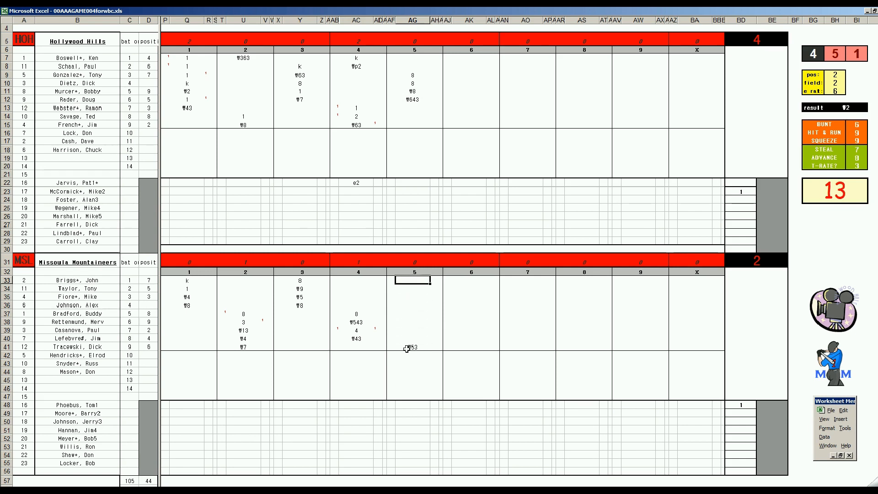
Enter 8, W543, W53 for Missoula's fifth and W53 to open Hollywood's sixth
type("8")
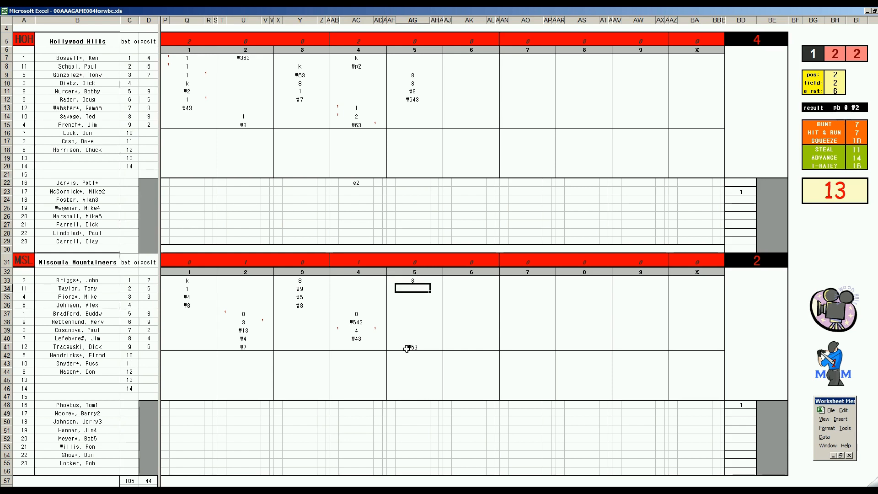
type("₩543")
left_click(471, 108)
type("₩53")
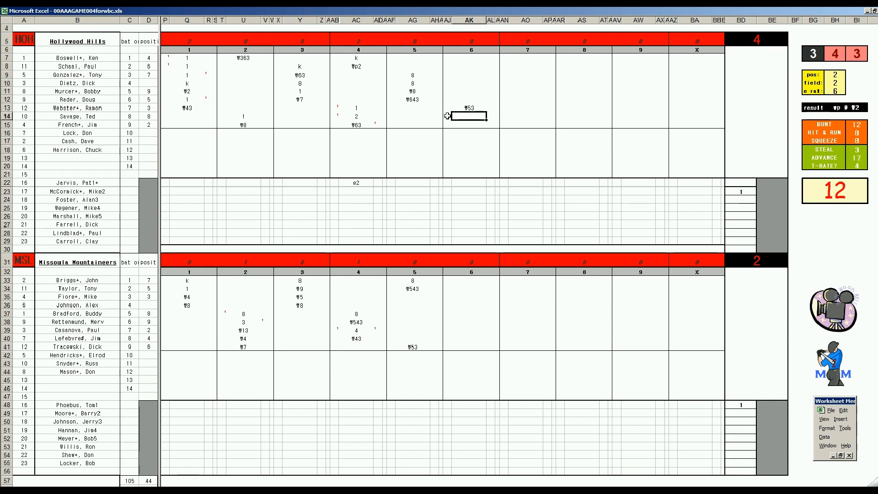
Add two outs of 8 and 8 in Hollywood's inning 6 cells, returning to the column's top cell
type("8")
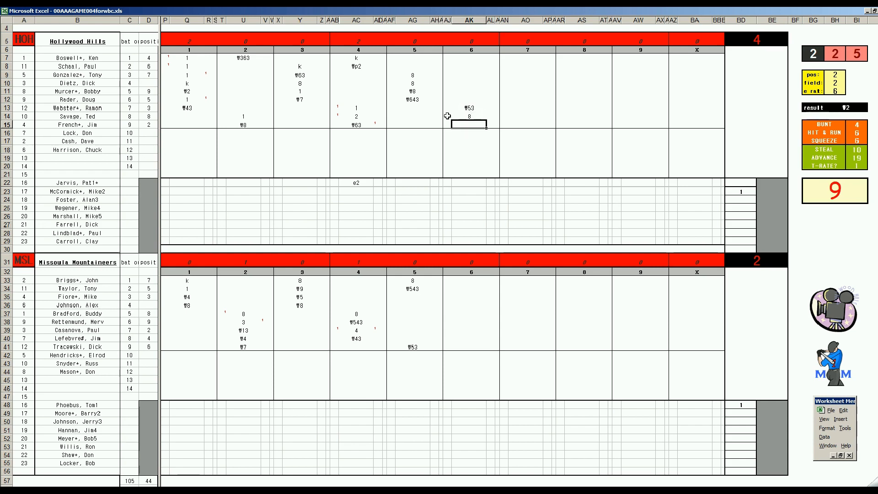
type("8")
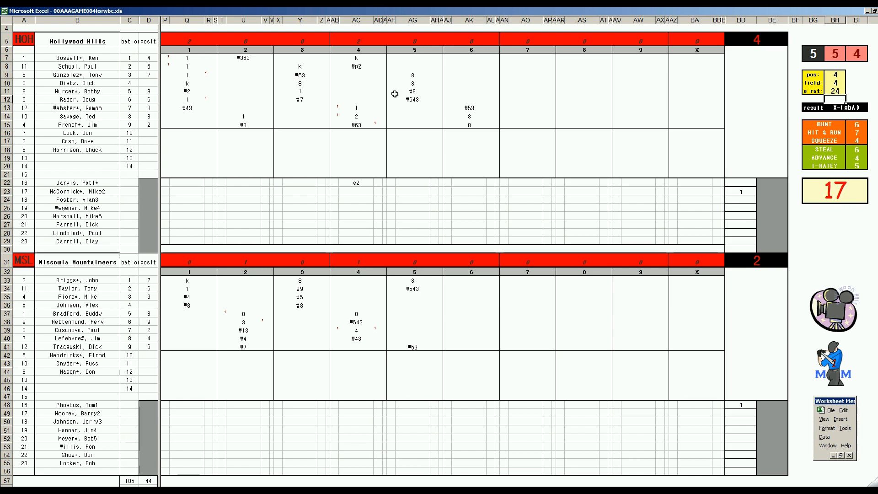
left_click(470, 58)
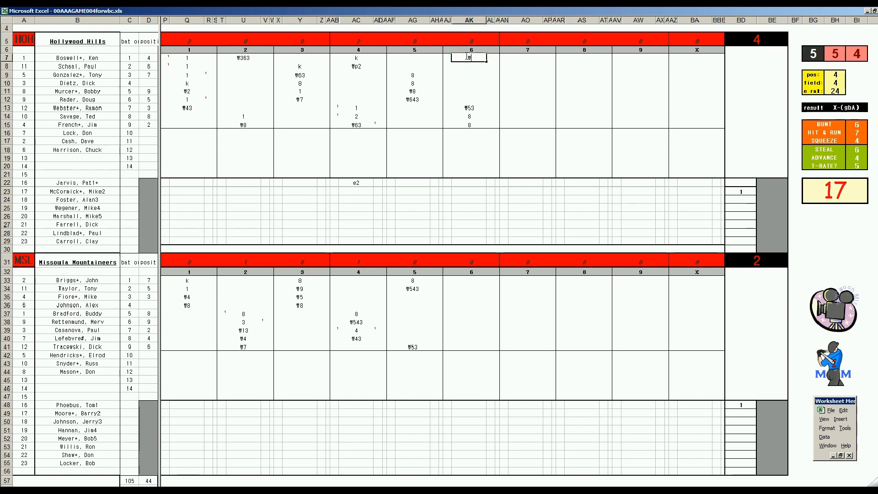
Add W43 to Hollywood's sixth and log Missoula's scoreless sixth as W63, W63, 8, W9
type("W43")
left_click(471, 297)
type("W53")
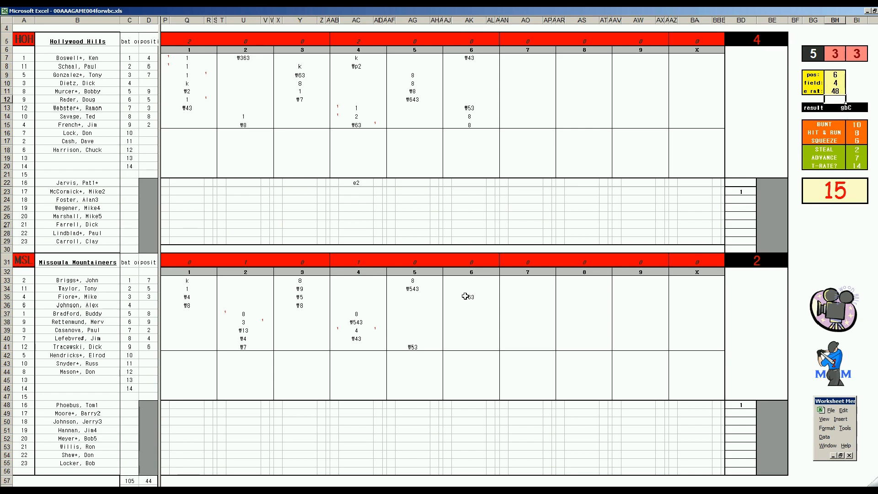
left_click(467, 296)
type("8")
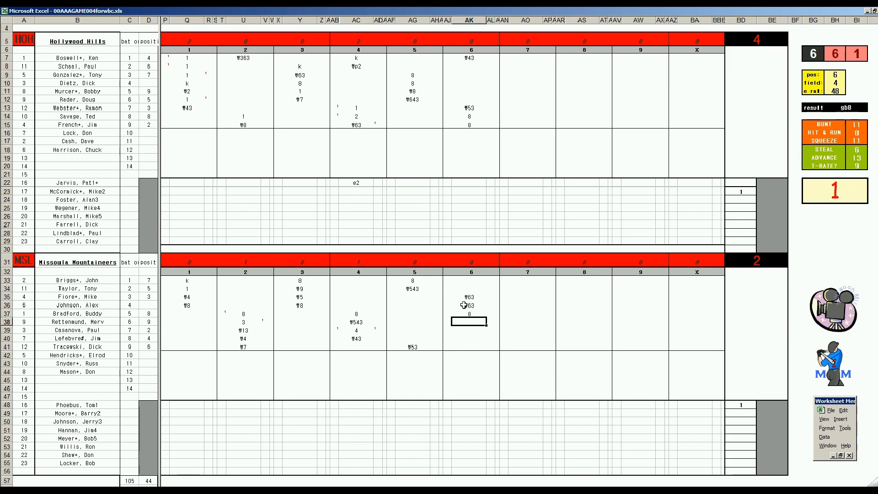
type("W9")
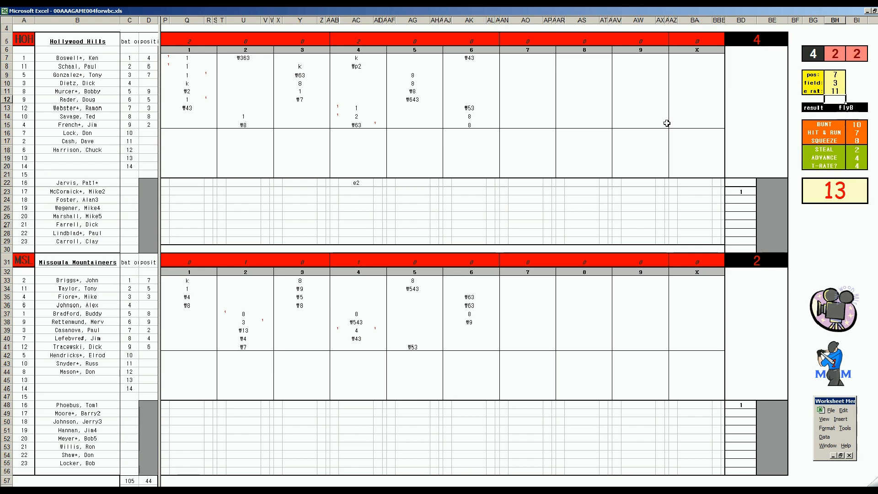
left_click(526, 66)
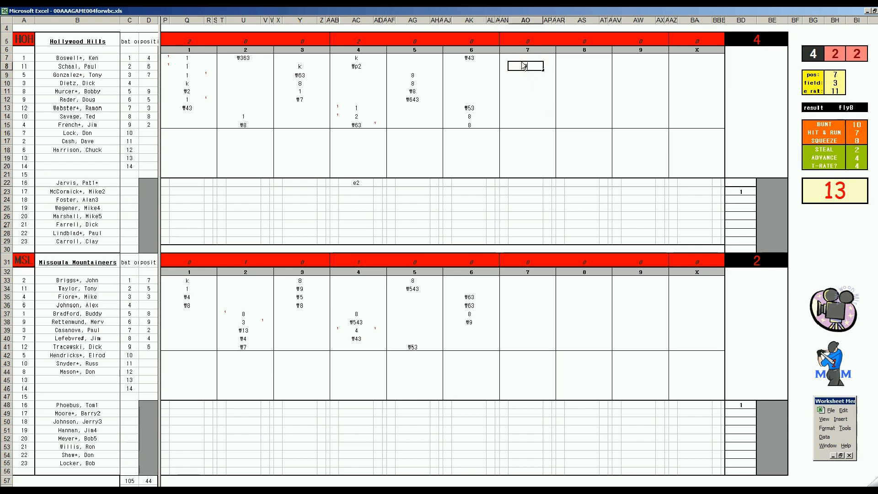
Enter W7 and k for Hollywood Hills' first seventh-inning batters
type("W7")
left_click(527, 75)
type("W2")
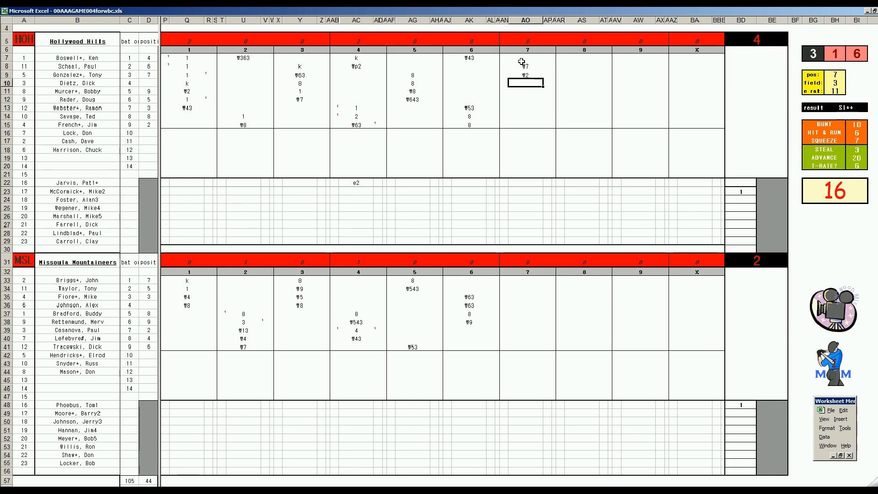
type("k")
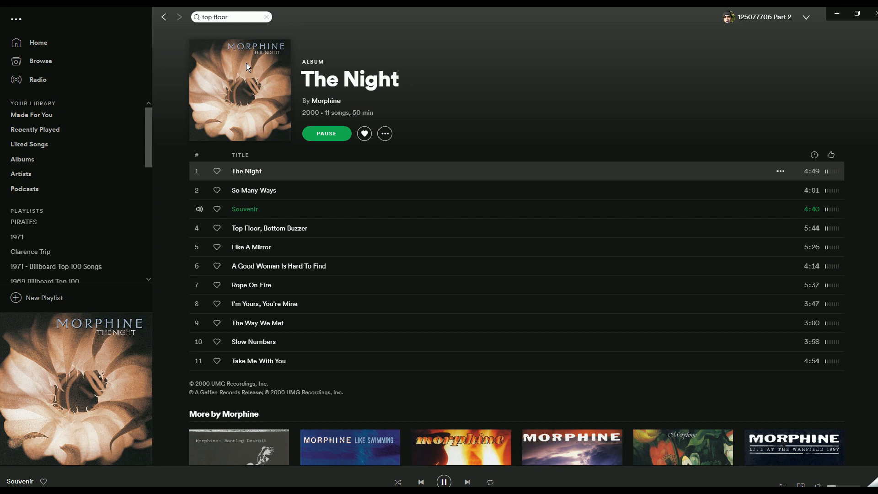
mouse_move(260, 116)
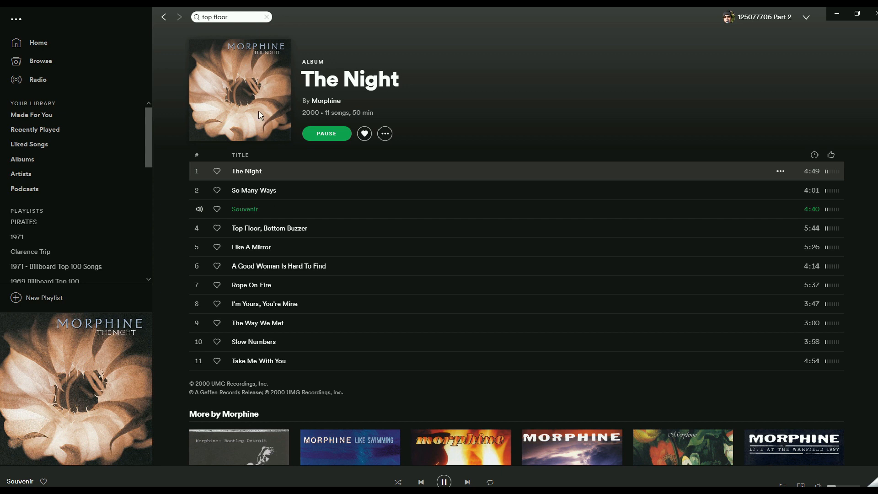
mouse_move(245, 109)
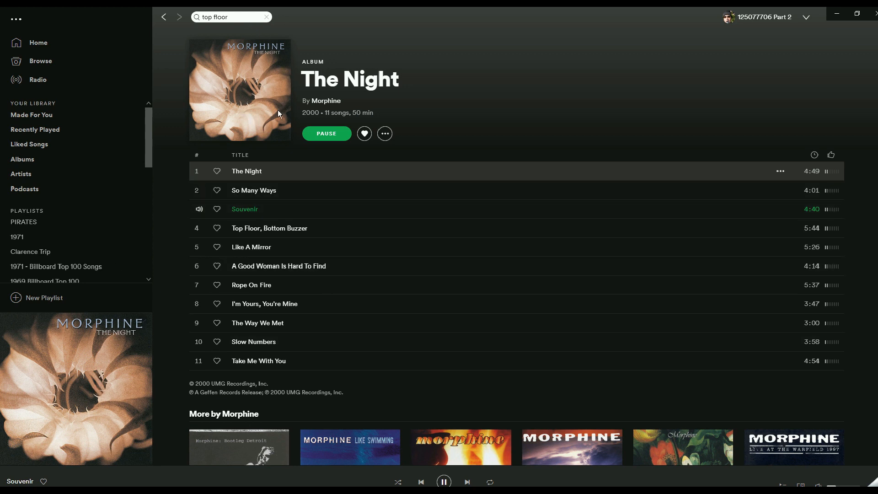
mouse_move(459, 470)
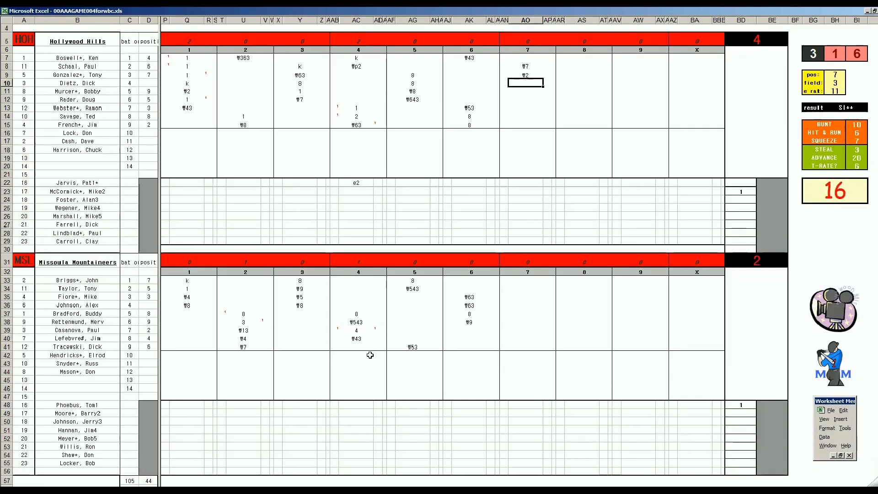
mouse_move(399, 376)
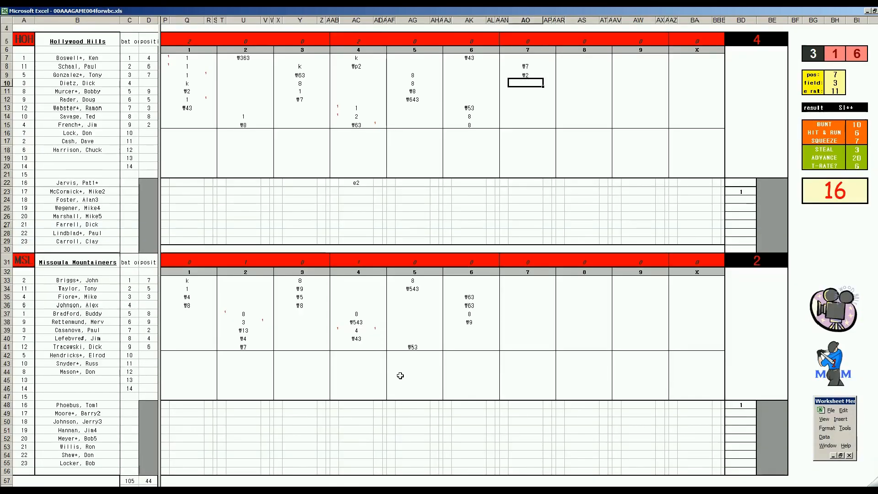
mouse_move(468, 356)
type("k")
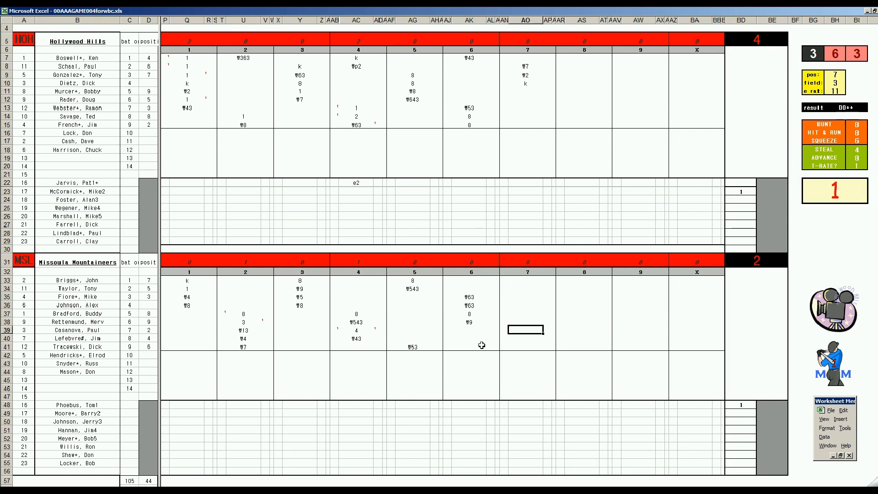
Enter 1 and W7, then W43 and W8 in Missoula's seventh-inning batter cells
type("1")
left_click(526, 339)
type("4")
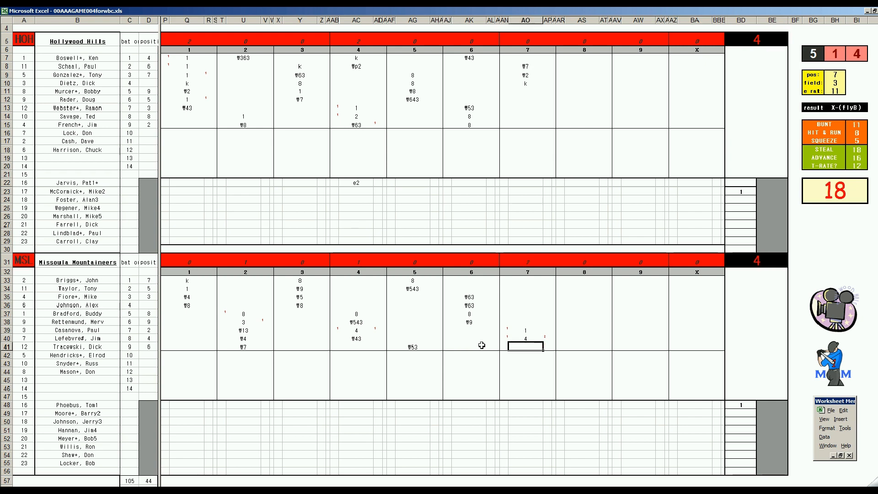
type("W7")
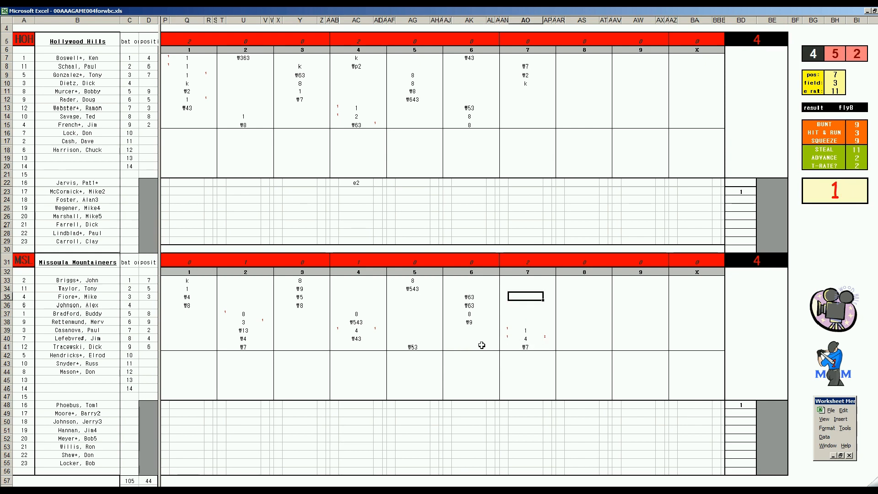
left_click(527, 280)
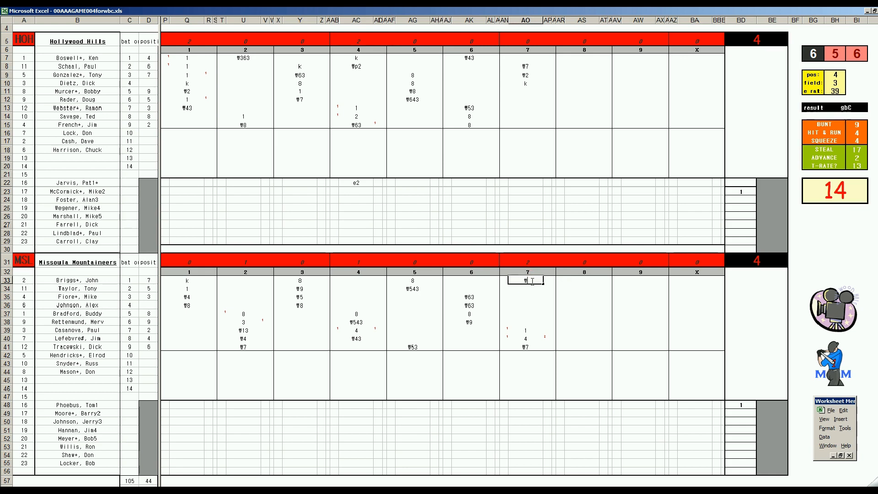
type("43")
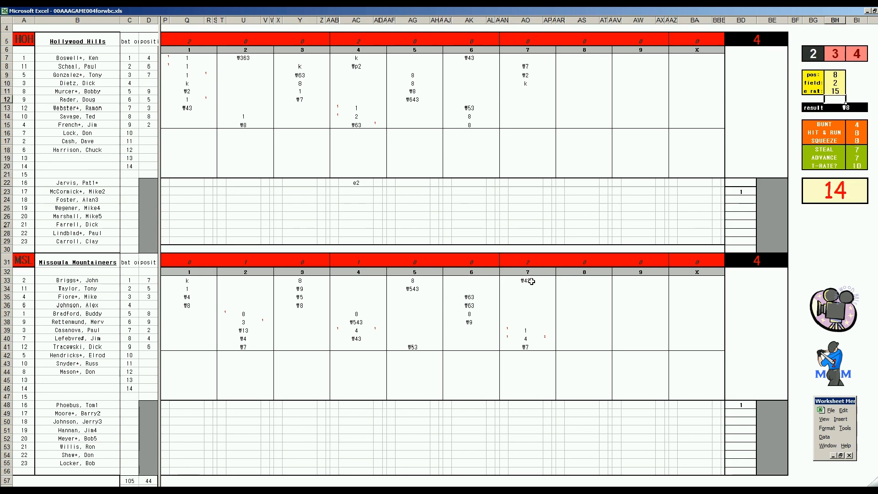
left_click(528, 288)
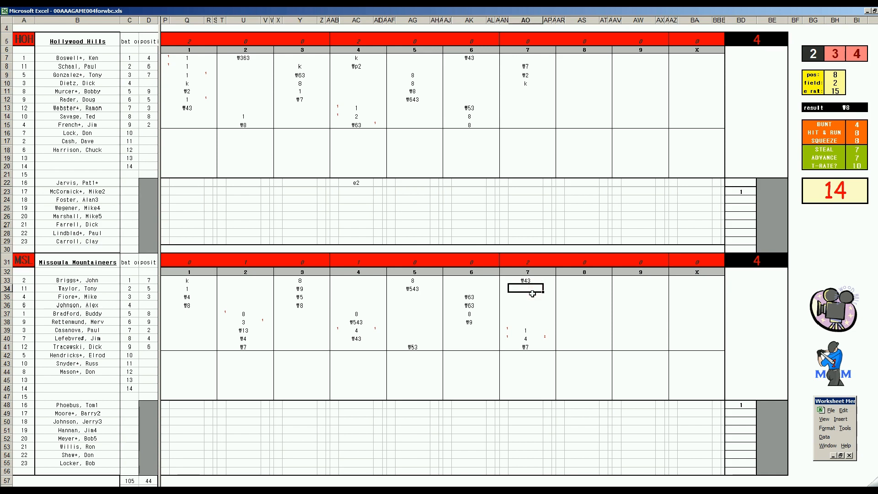
type("W8")
left_click(585, 107)
type("1")
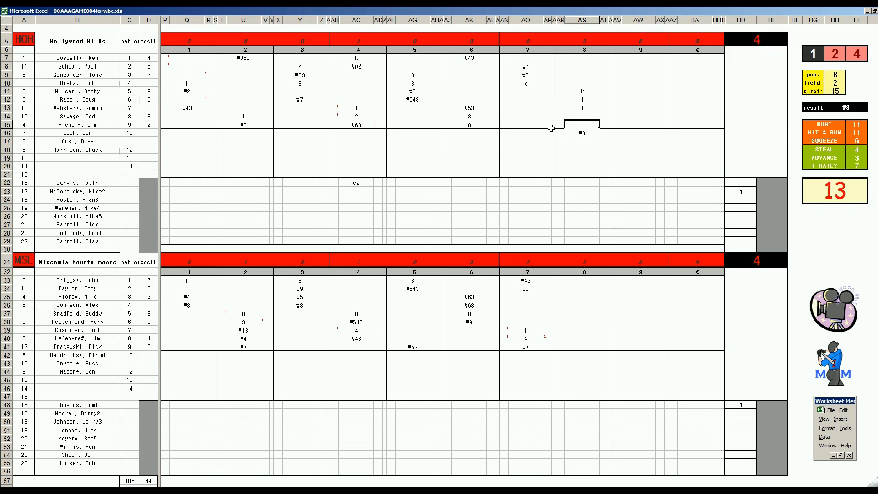
Add W46 to Hollywood Hills' eighth-inning column, then select a Missoula eighth-inning cell
type("W4")
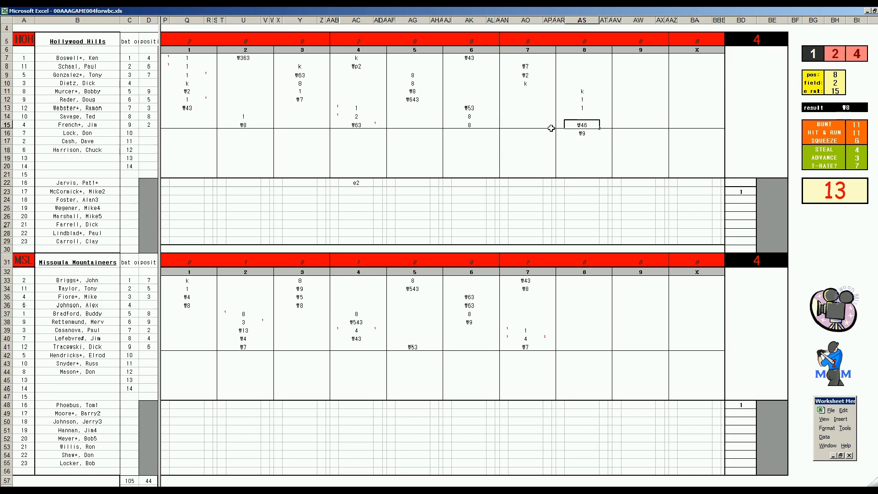
mouse_move(629, 150)
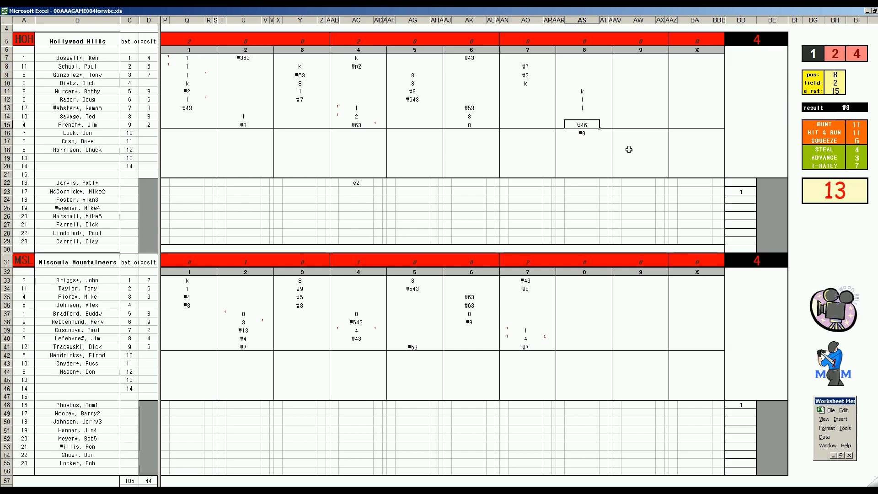
left_click(581, 297)
type("#6")
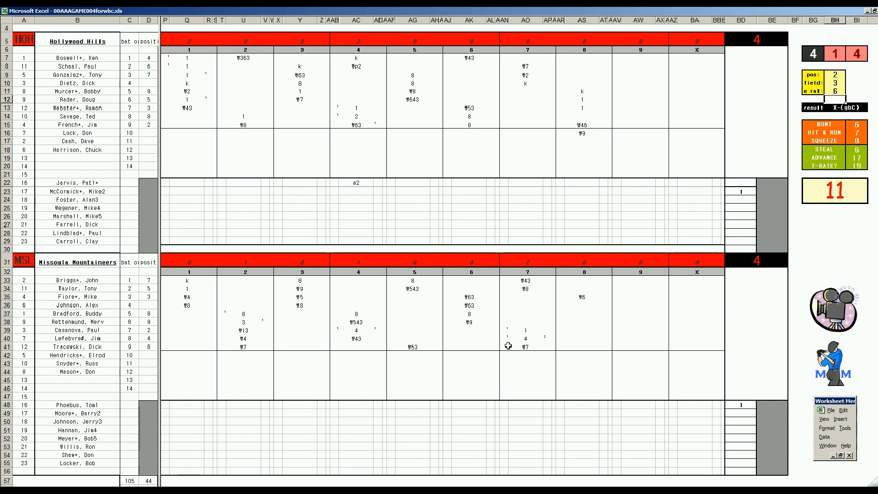
Move through Missoula's eighth-inning cells to Hollywood Hills' ninth-inning leadoff cell
left_click(584, 303)
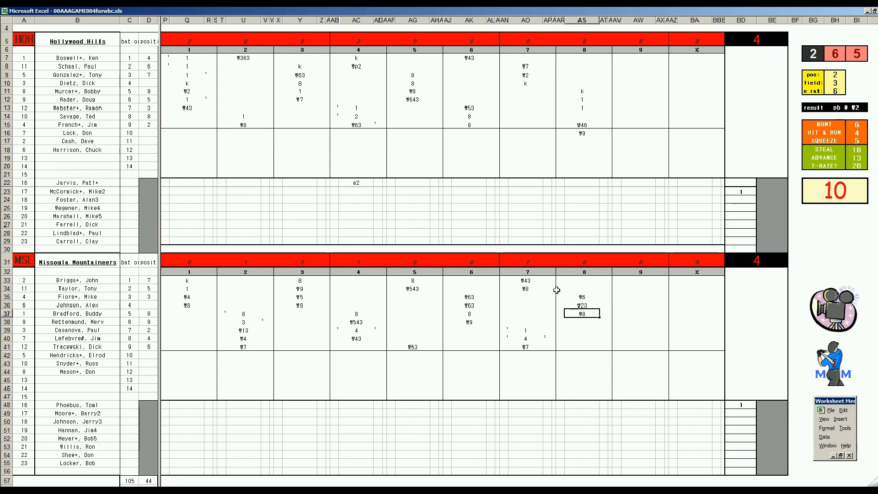
left_click(639, 57)
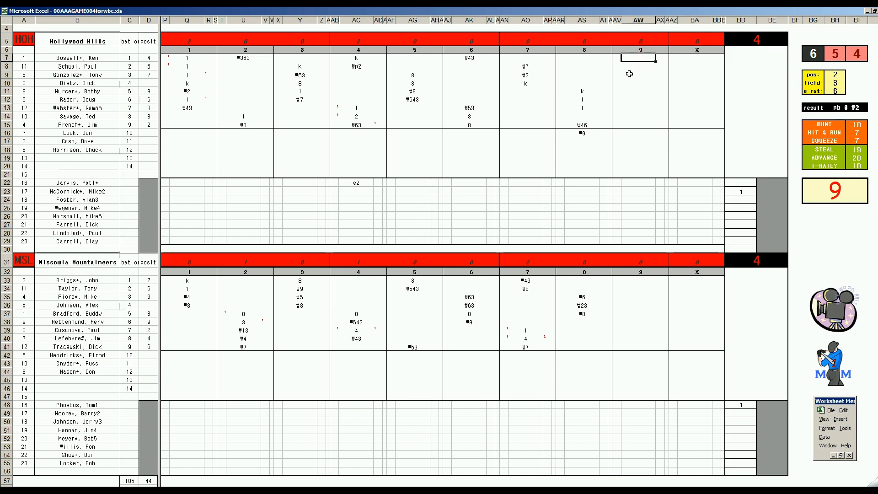
Enter 8 for the leadoff batter and W463 lower in Hollywood Hills' ninth
type("8")
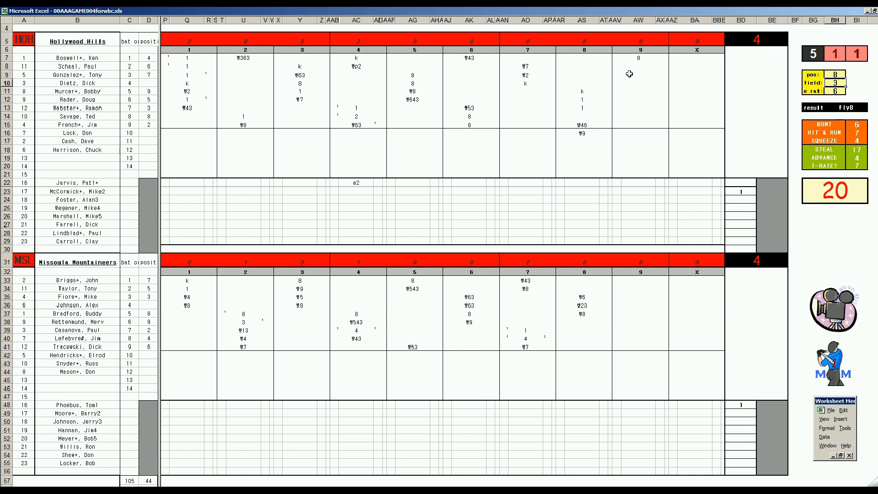
left_click(639, 66)
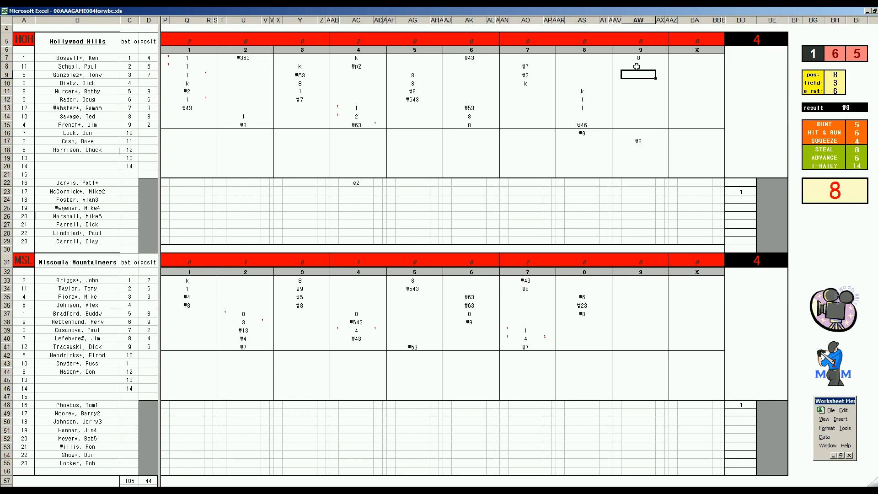
type("₩463")
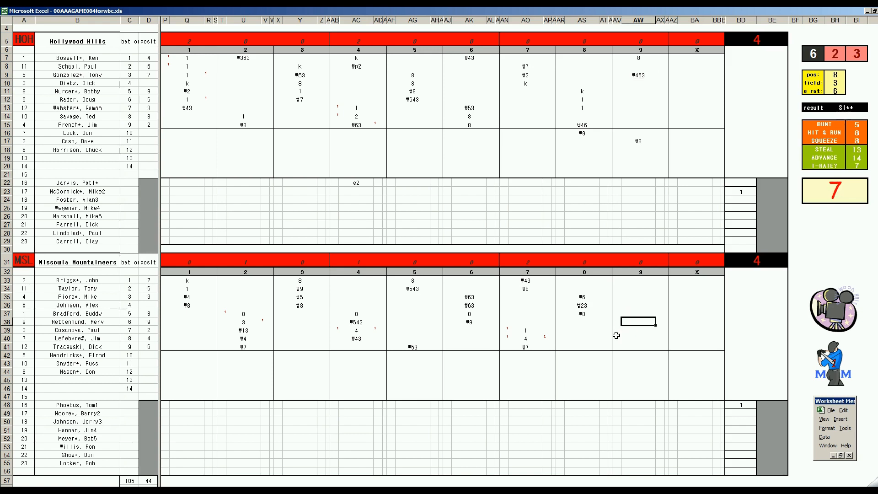
Enter W43, W4 and W7 in Missoula's ninth-inning cells
type("₩43")
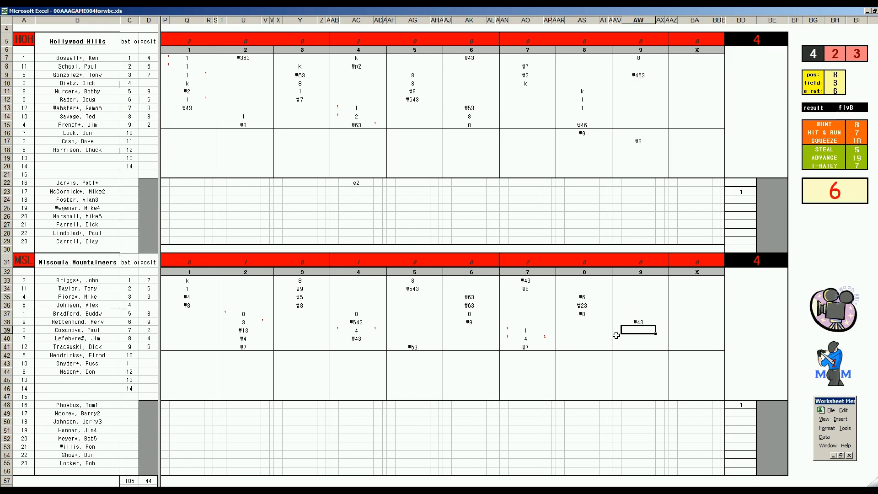
type("W4")
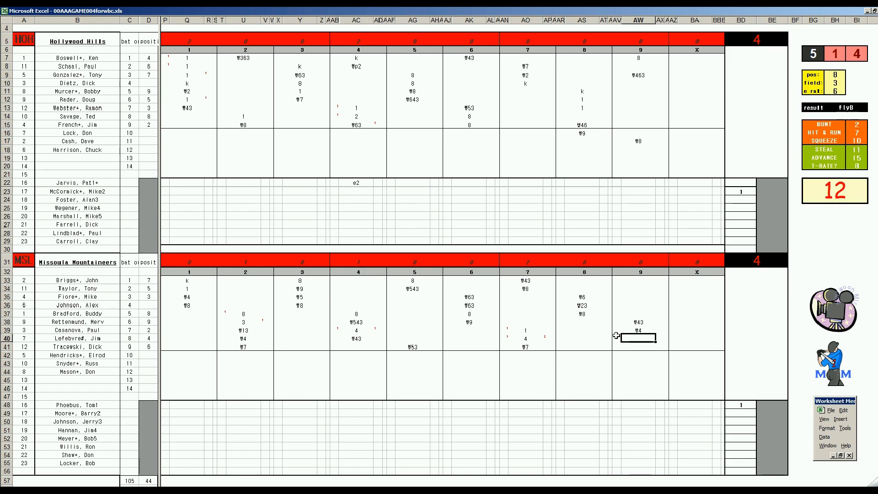
type("₩7")
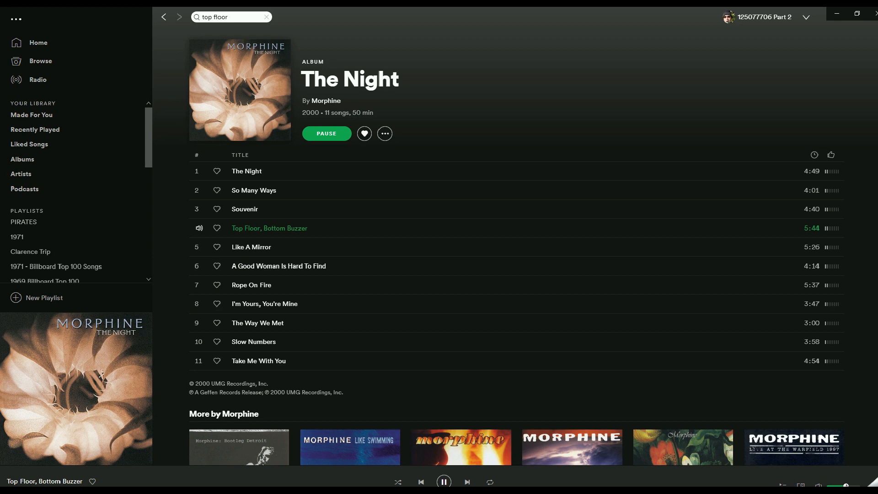
mouse_move(654, 483)
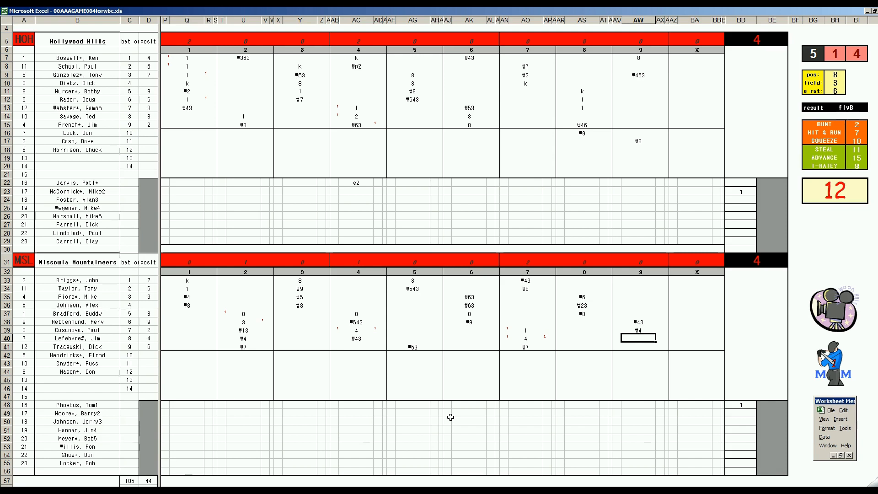
mouse_move(744, 416)
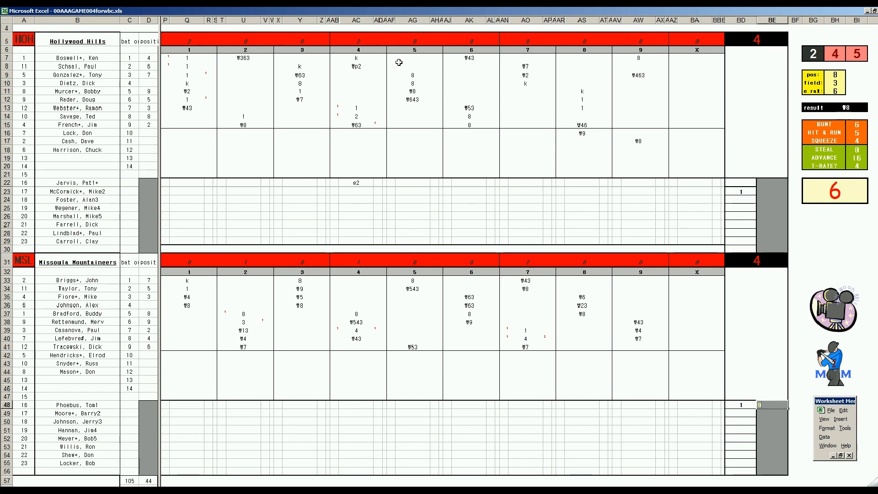
mouse_move(507, 154)
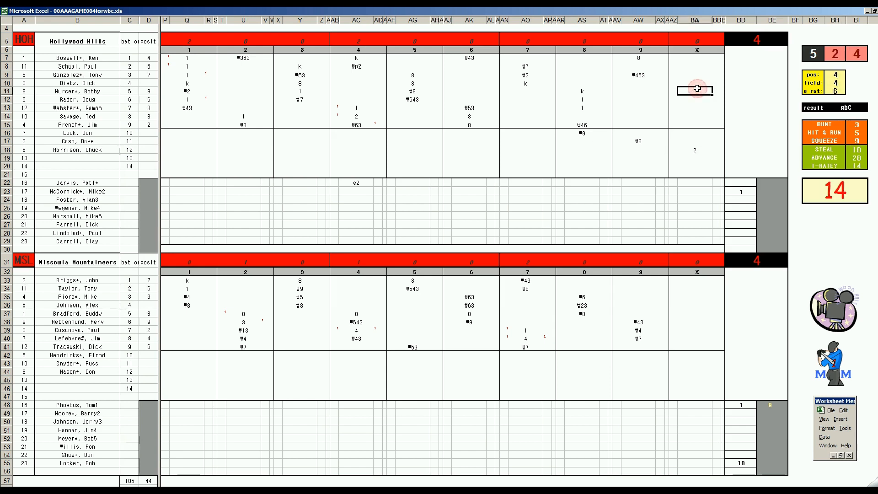
Enter W43, k and W4 down Hollywood Hills' extra-inning column X
type("W43")
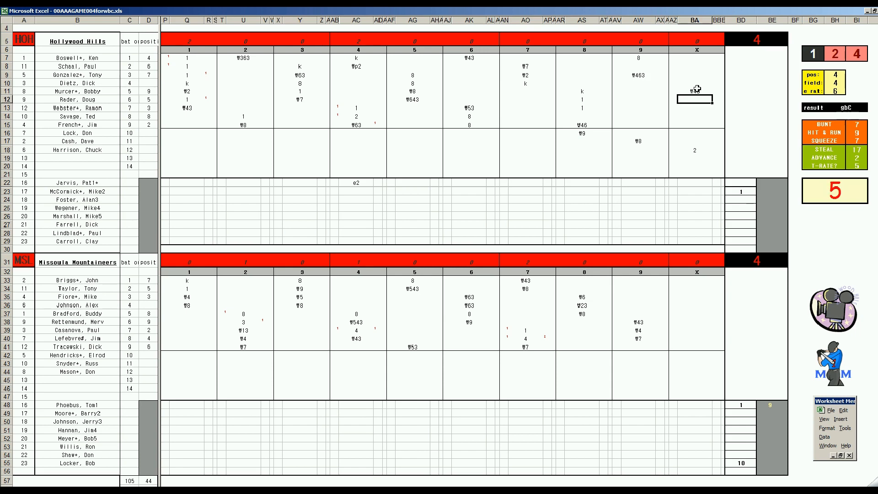
type("k")
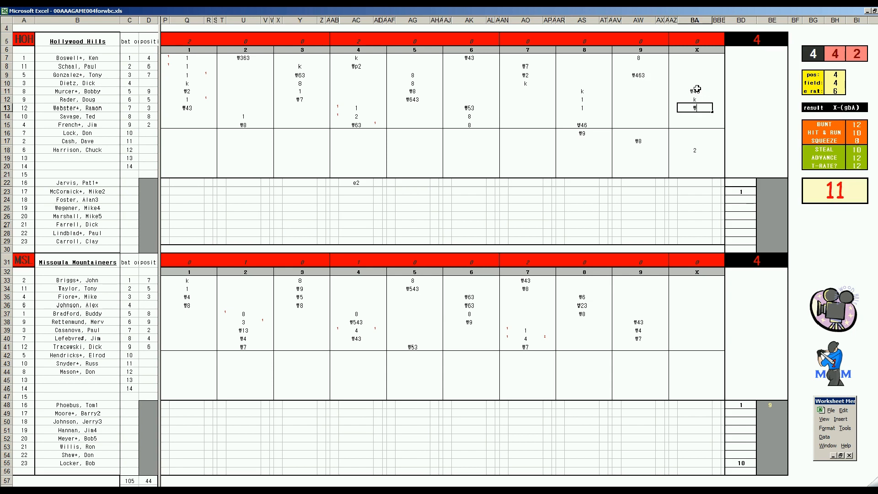
type("W4")
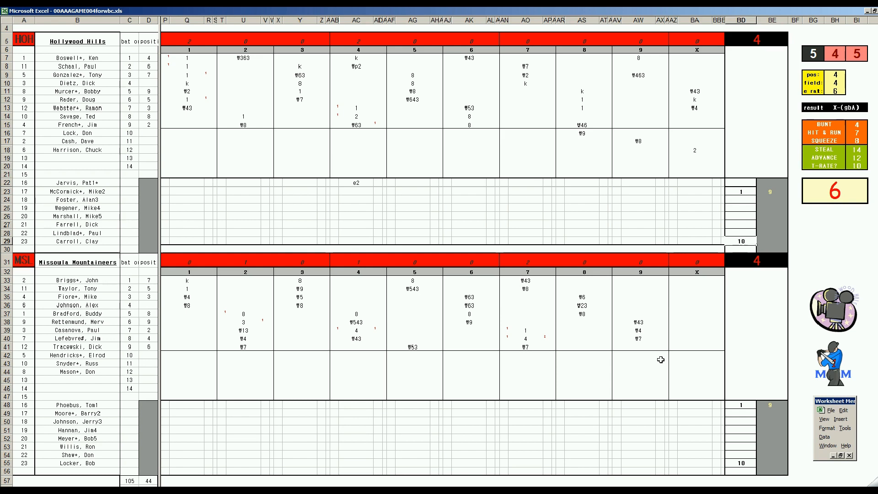
mouse_move(634, 355)
type("2")
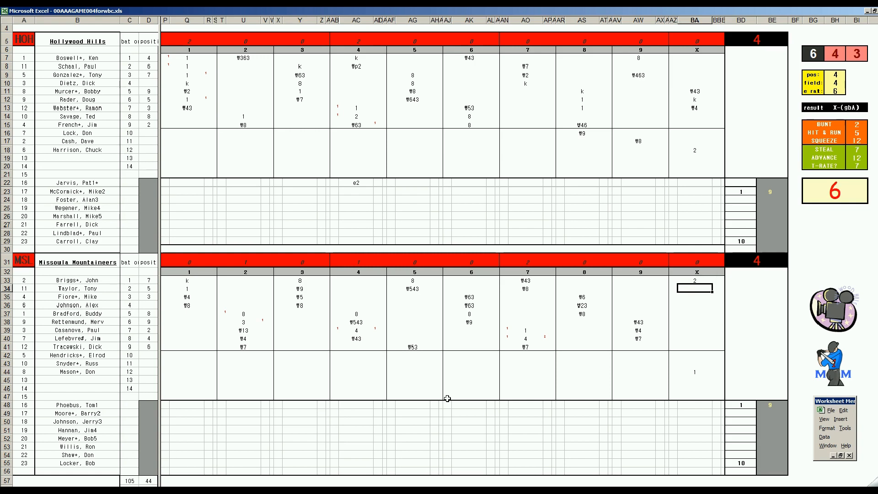
Enter k, W43 and W13 in Missoula's extra-inning column X cells
type("k")
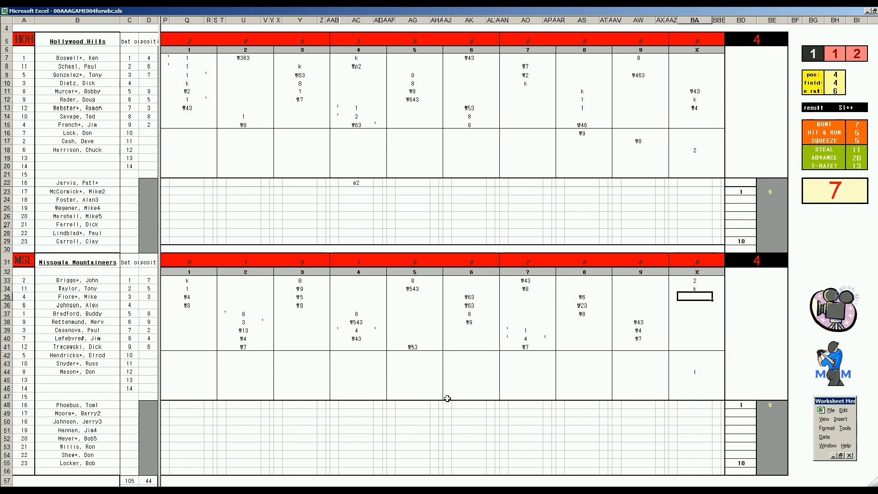
type("W43")
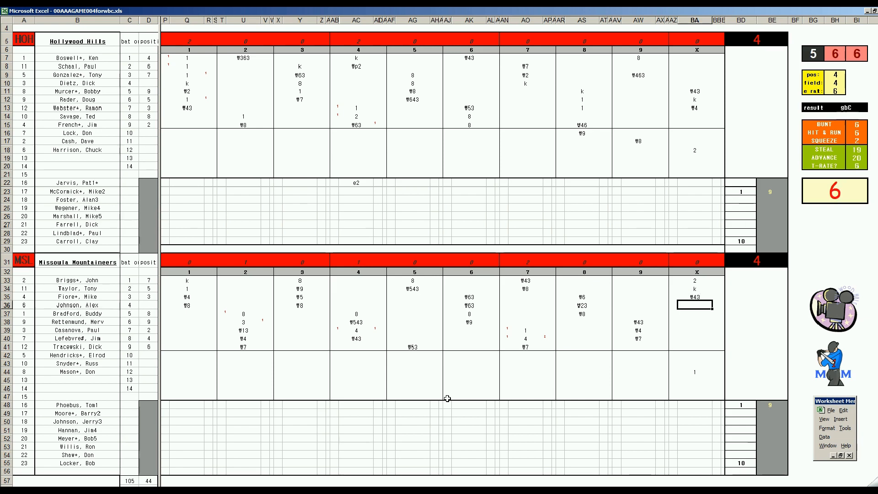
type("₩13")
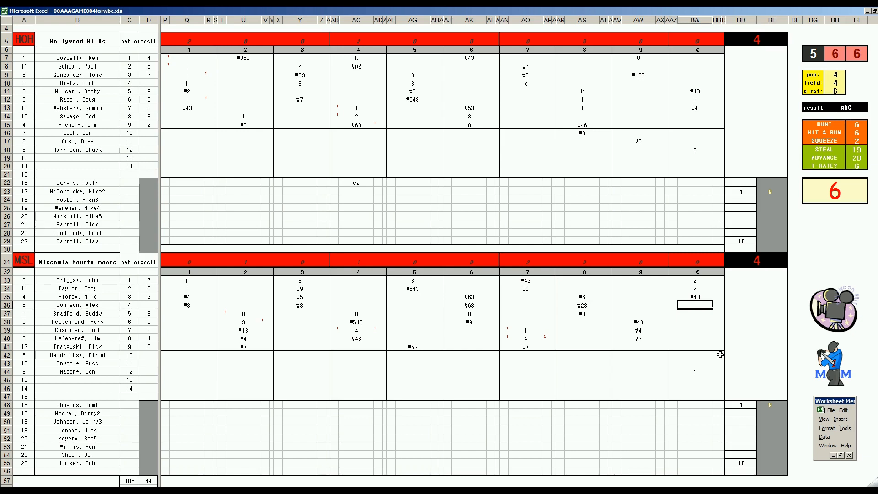
mouse_move(724, 358)
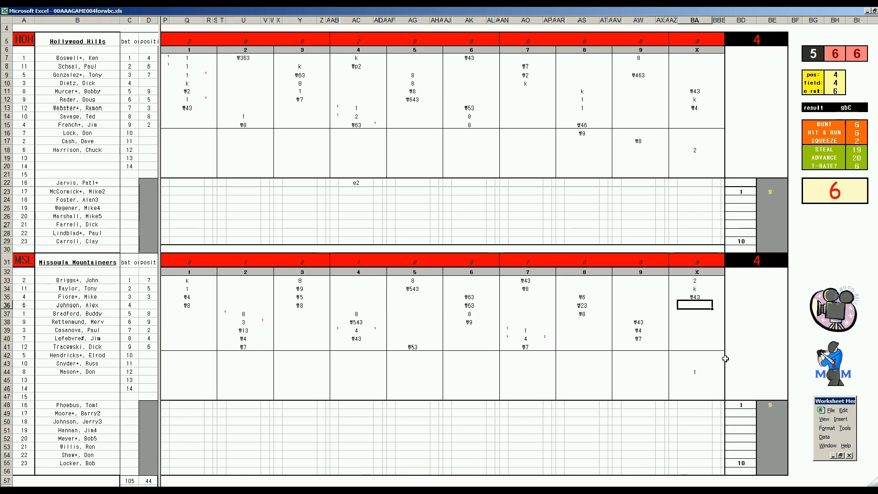
mouse_move(692, 173)
type("#13")
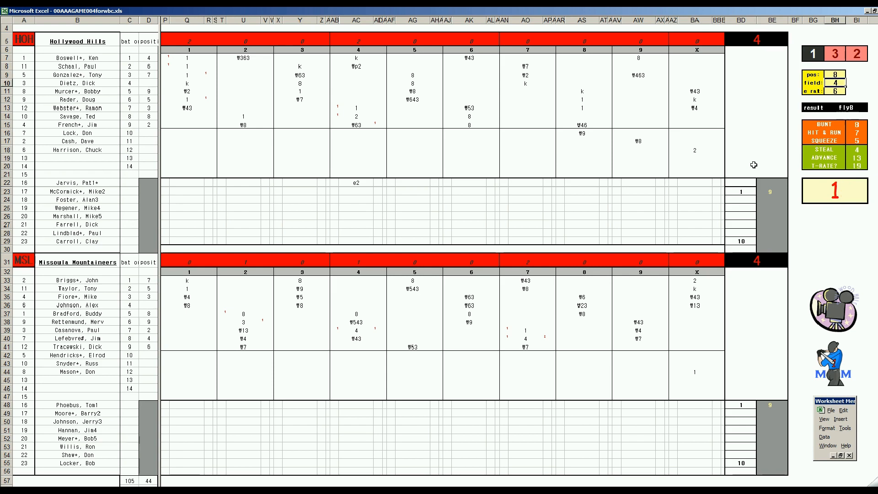
Enter W8 and W9 for Hollywood Hills, then k and W7 for Missoula, in the tenth inning
left_click(696, 133)
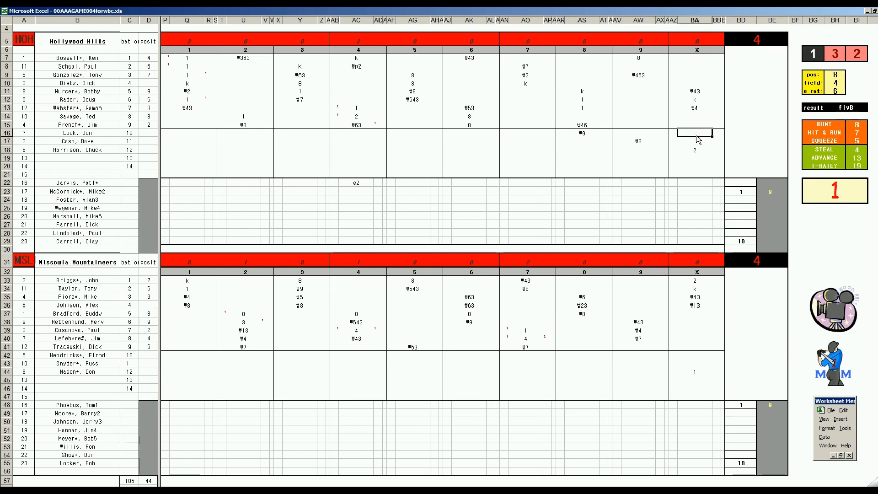
type("W8")
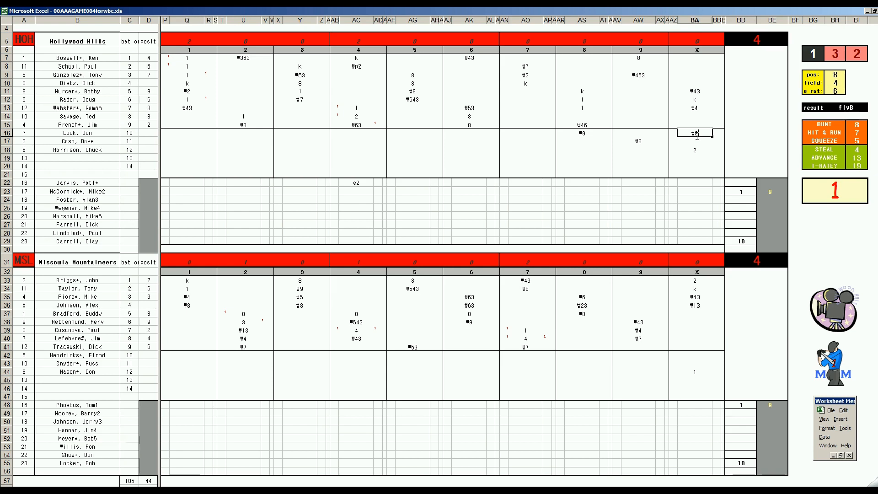
left_click(696, 125)
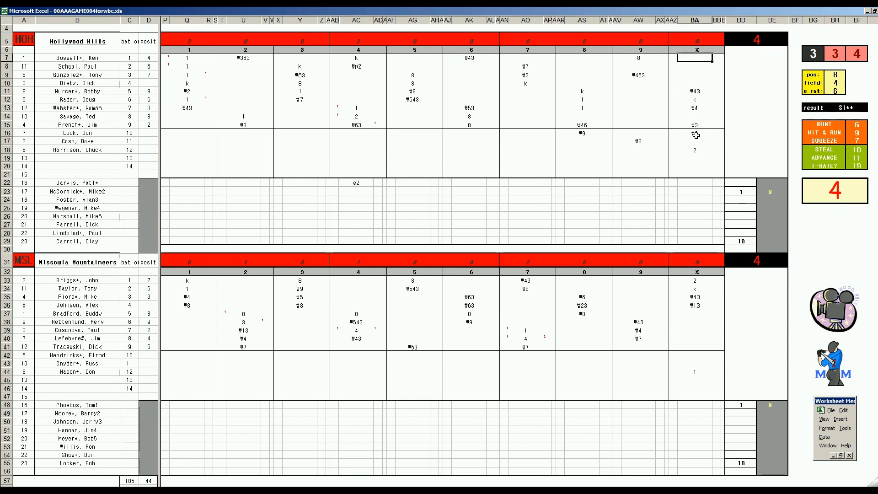
type("W9")
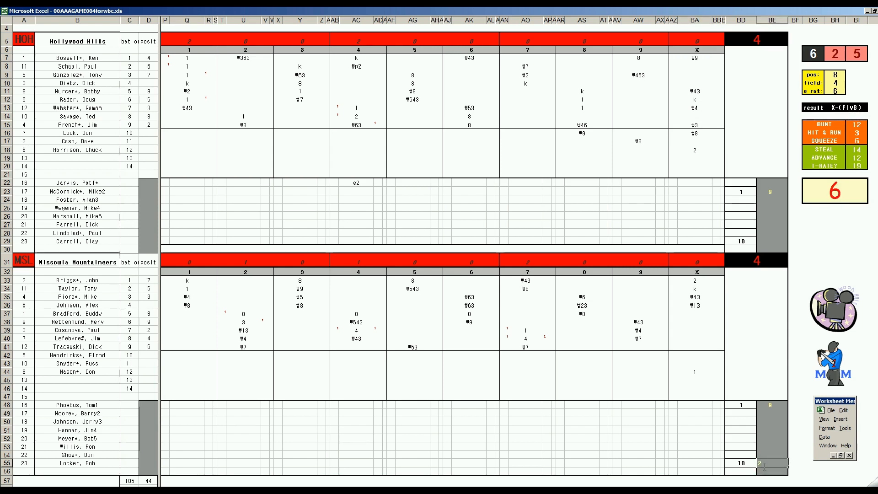
mouse_move(695, 315)
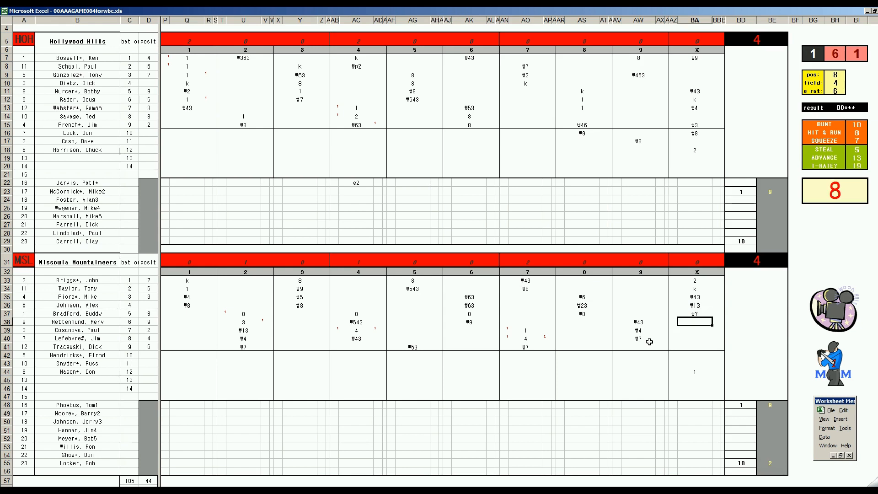
type("k")
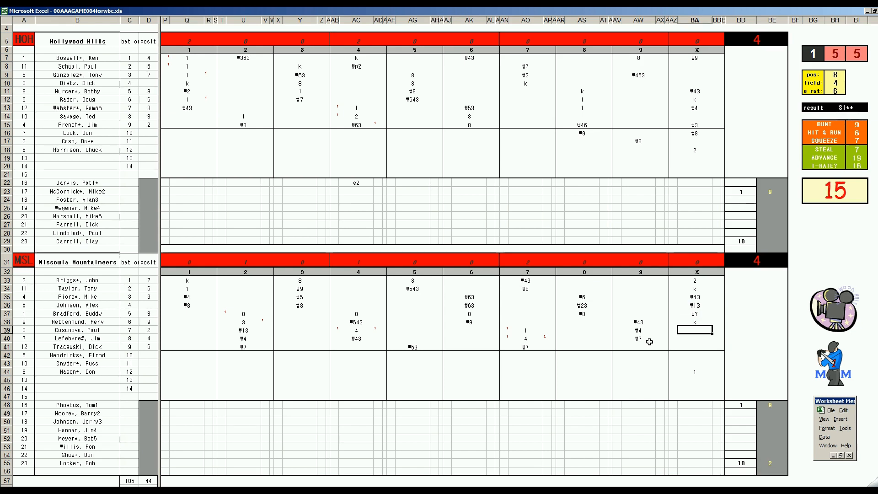
type("W7")
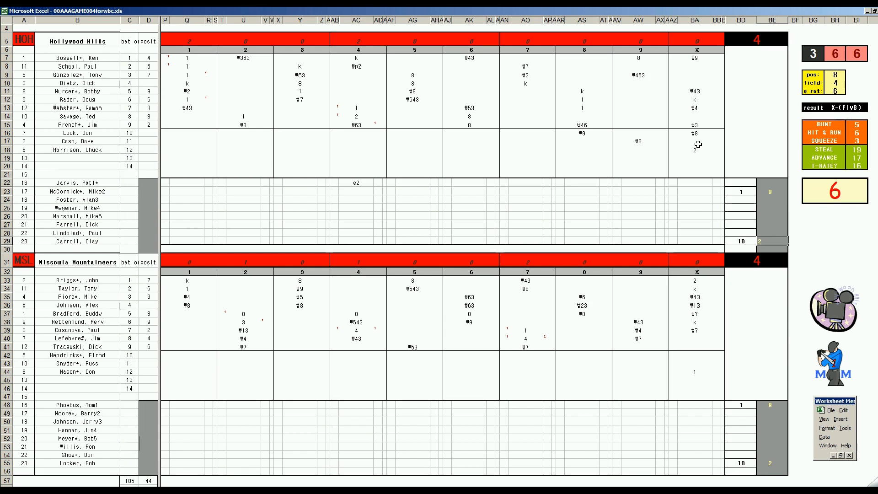
Enter W53 in BA17, W63 in BA9, and 2 in AW18
left_click(696, 133)
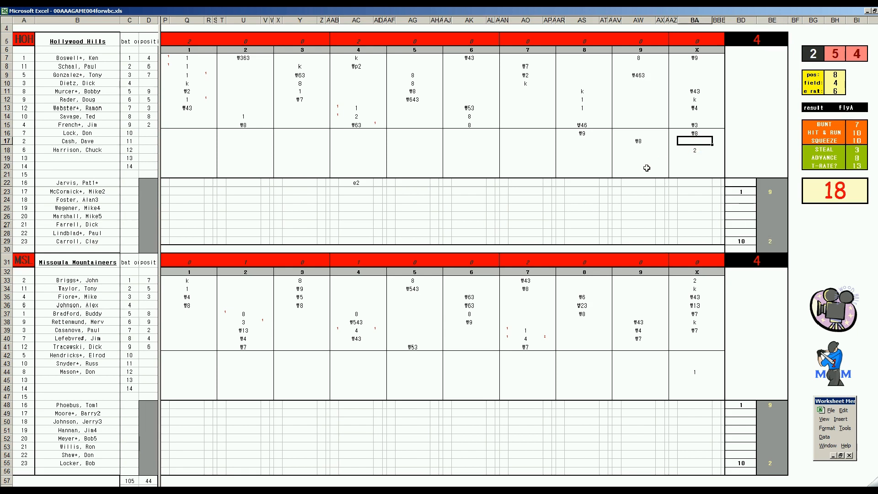
type("W53")
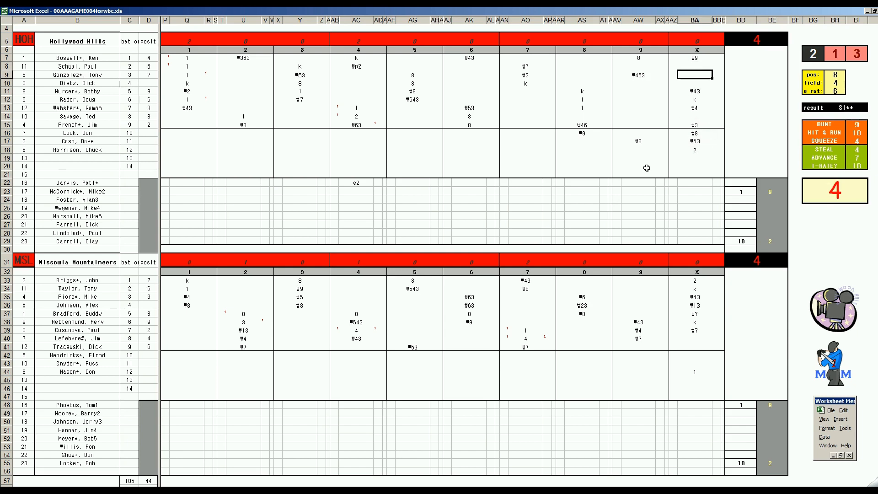
type("W63")
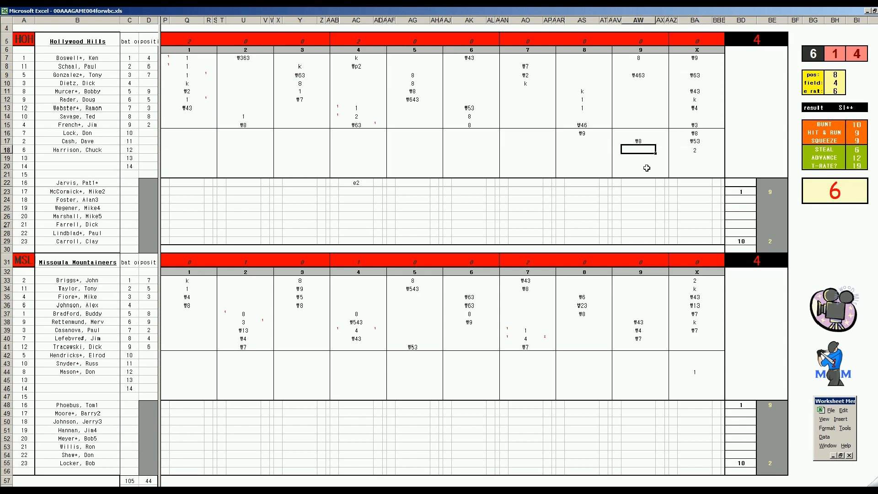
type("2")
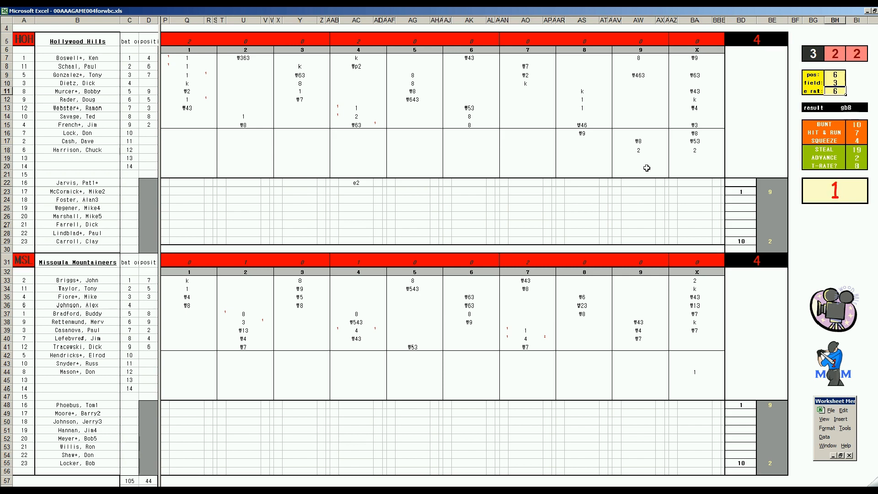
Enter W63 in row 11's ninth inning, then W9 and W43 in Missoula's ninth
left_click(637, 91)
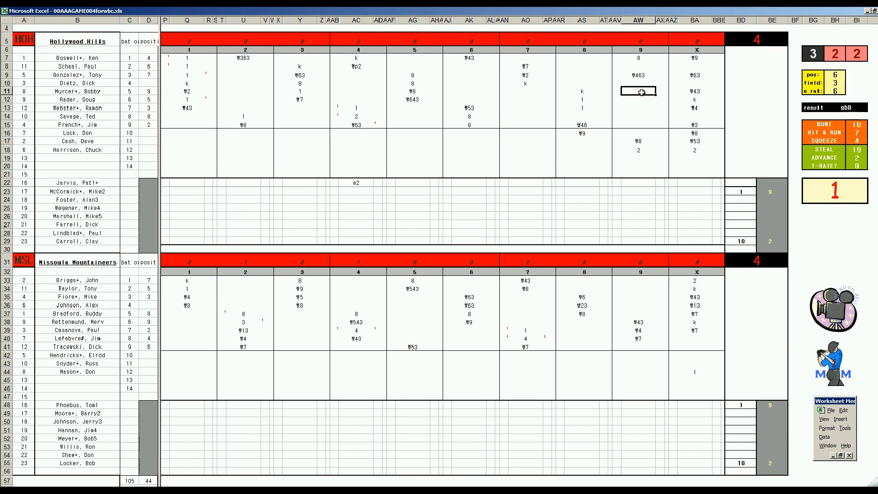
type("W63")
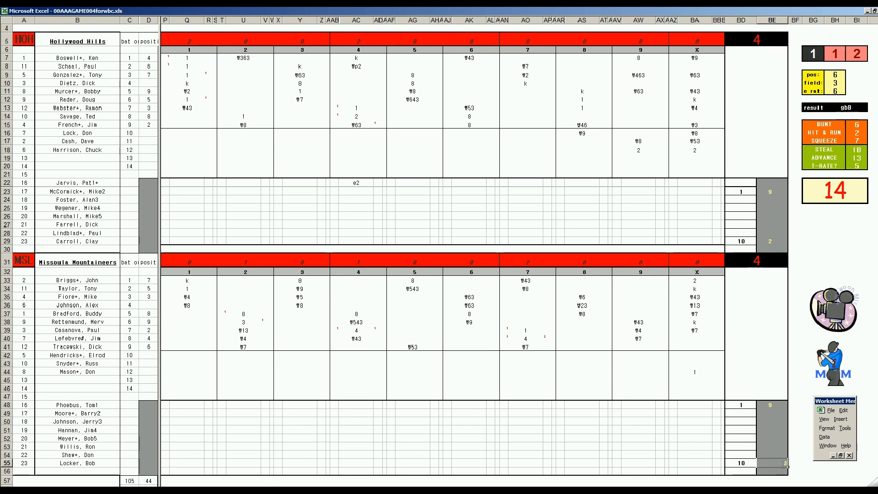
left_click(695, 339)
type("#33")
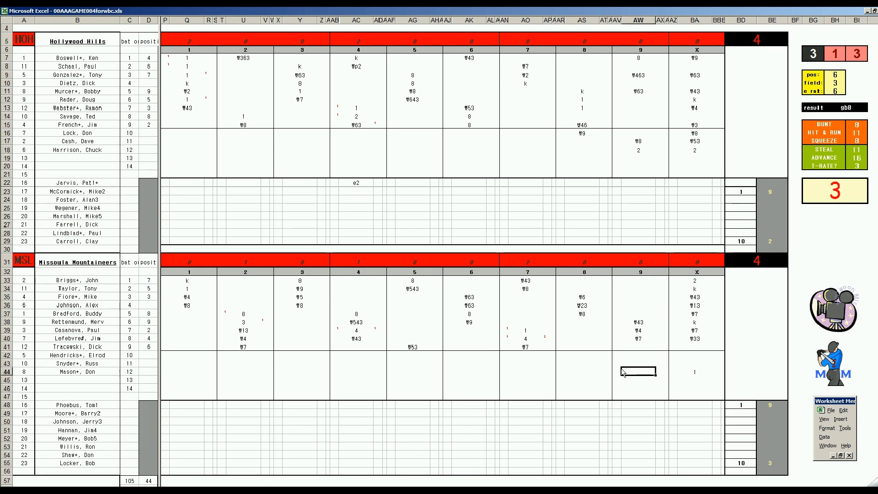
type("W")
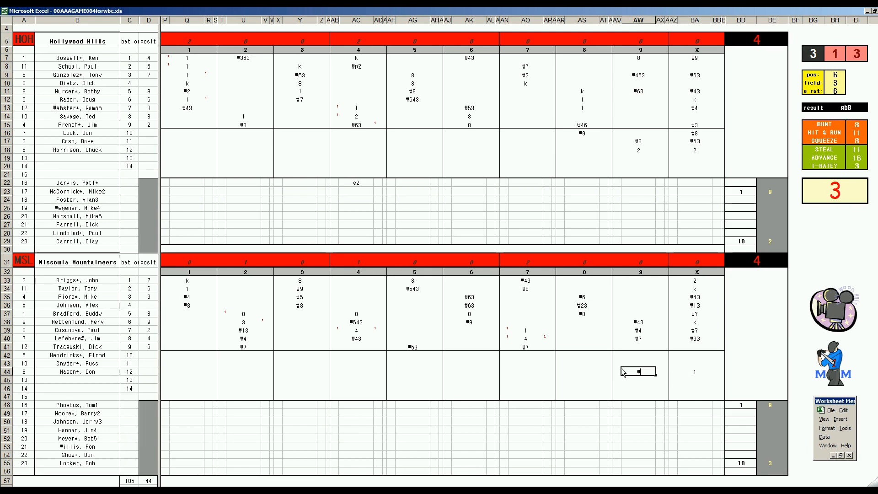
type("W9")
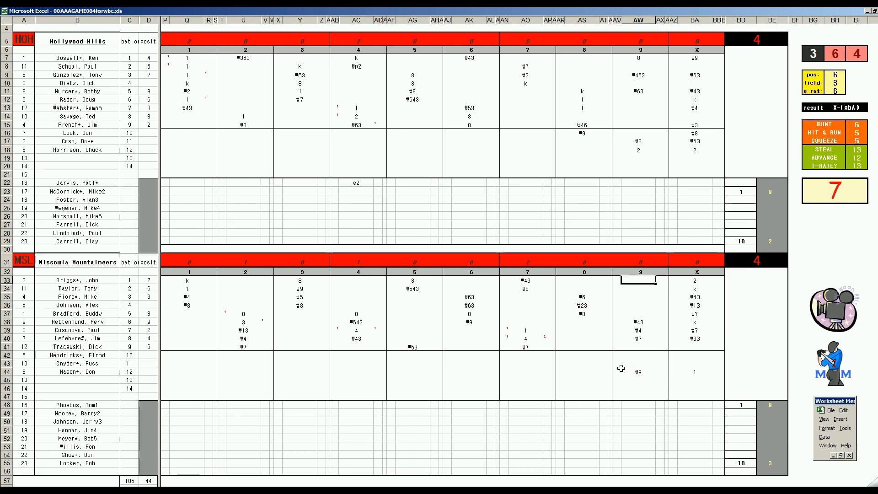
type("W43")
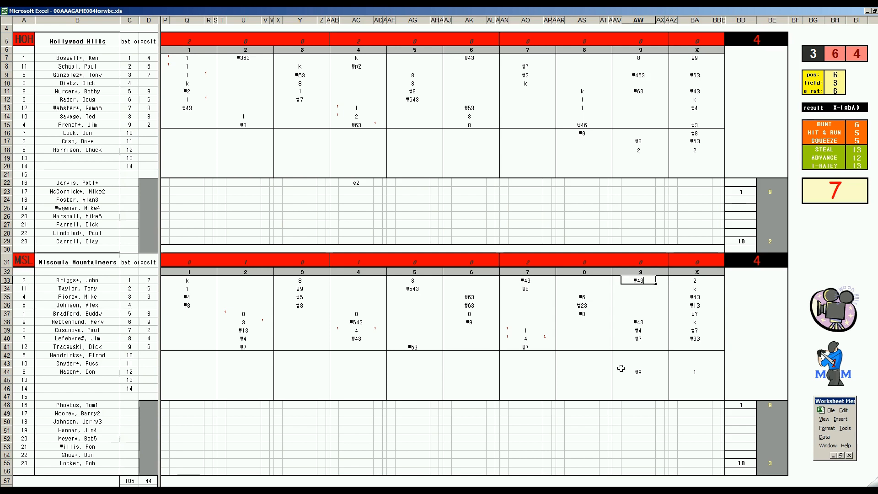
mouse_move(654, 377)
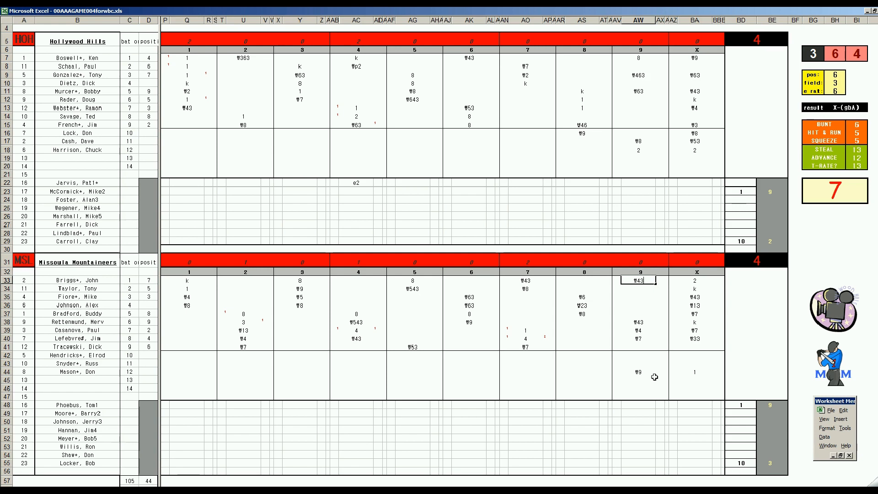
mouse_move(659, 385)
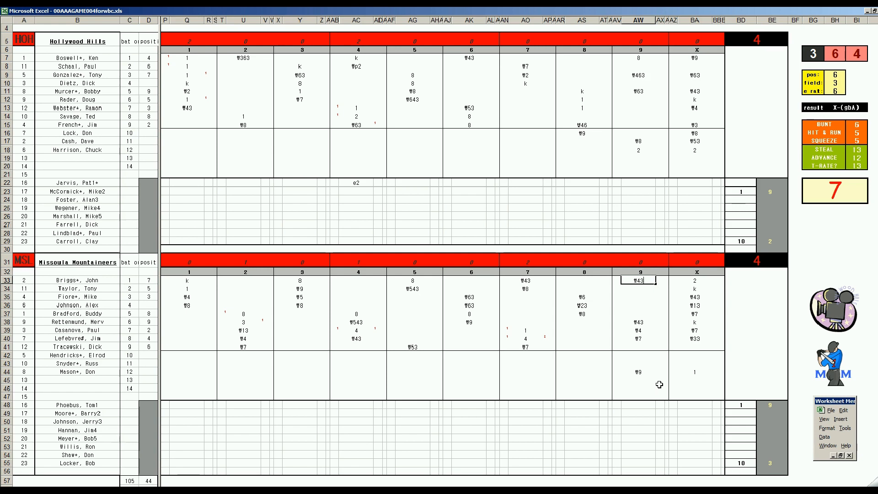
mouse_move(739, 454)
type("dr")
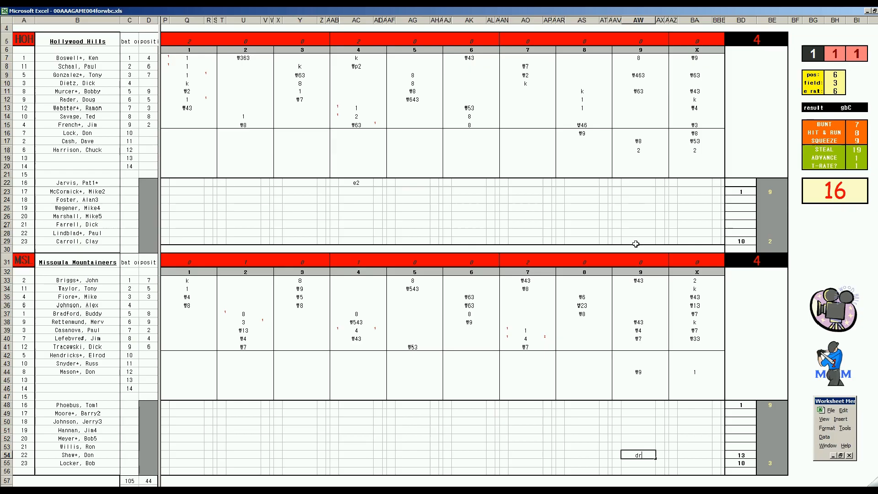
Record a strikeout (k) in row 12 of Hollywood Hills' ninth and advance to the next batter
left_click(637, 102)
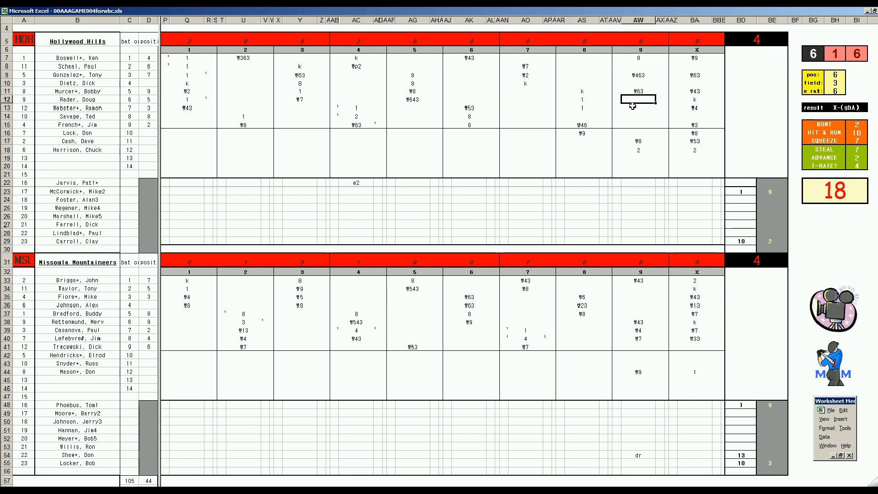
type("k")
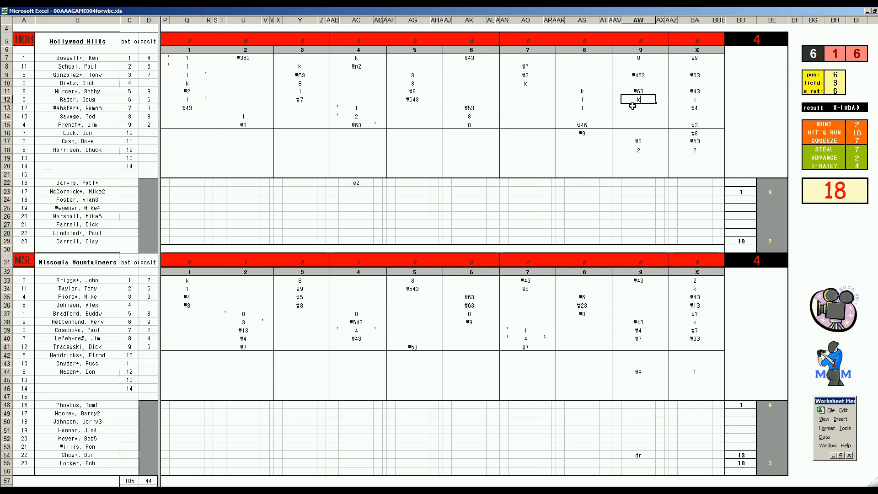
left_click(638, 107)
type("#9")
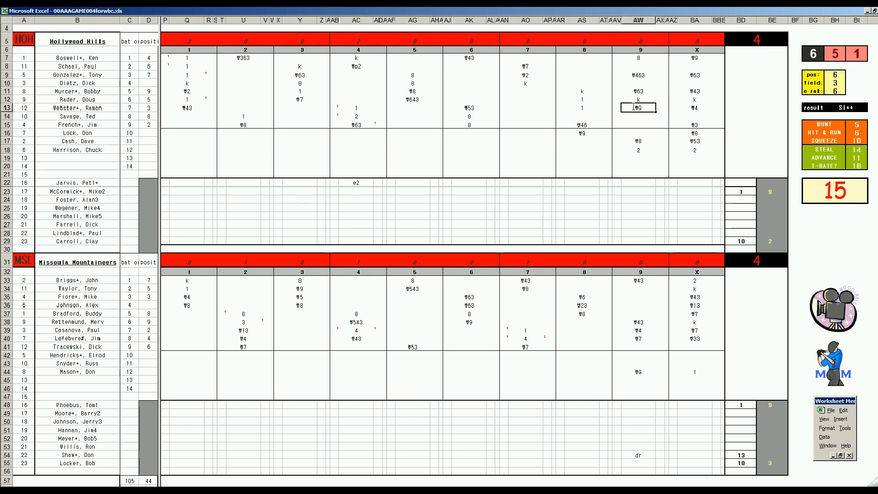
left_click(639, 133)
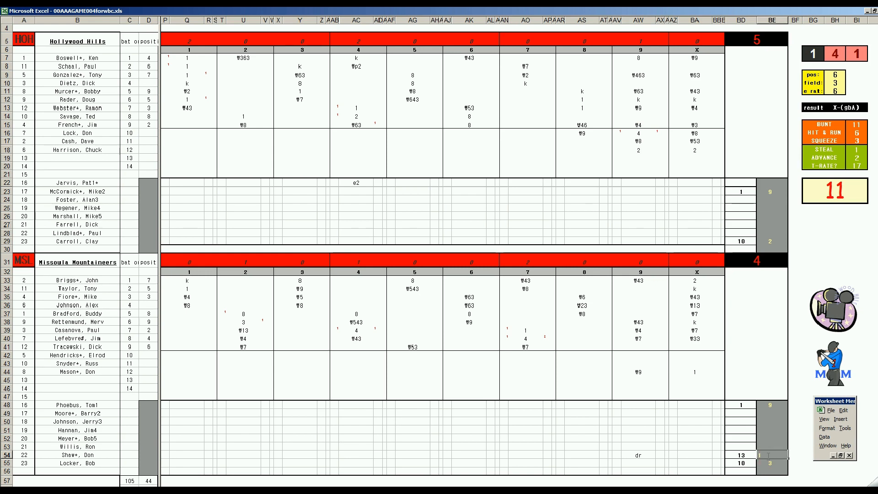
mouse_move(772, 243)
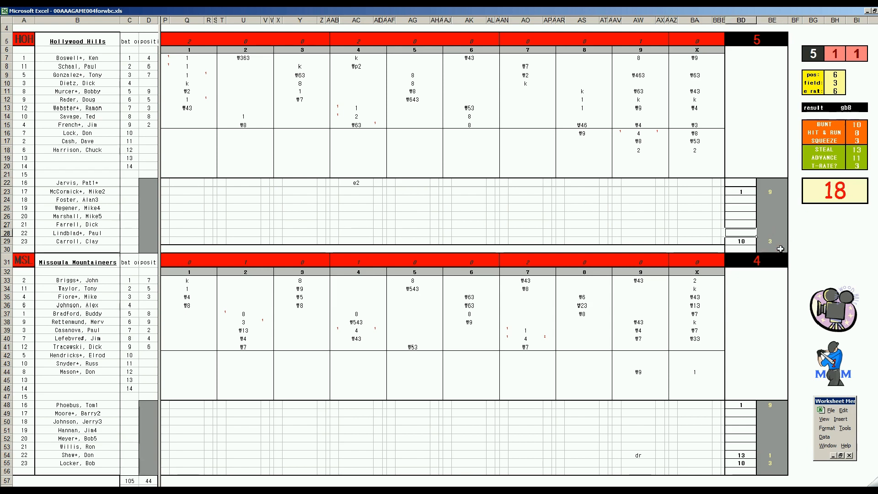
Enter 13 in BD28 for the row 28 substitute and W53 in Missoula's ninth
type("13")
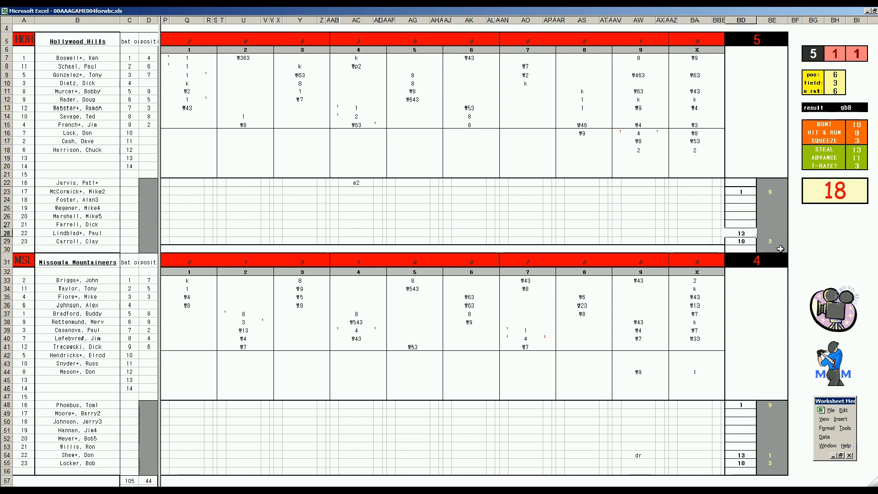
left_click(742, 232)
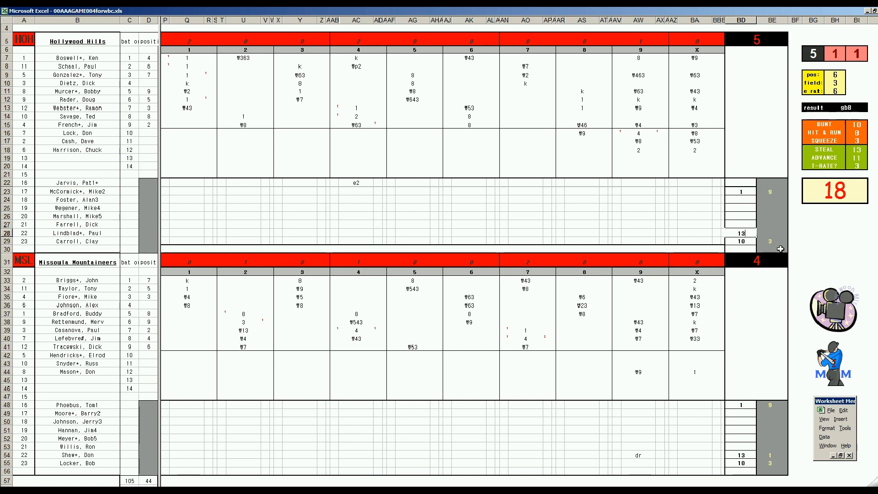
left_click(639, 233)
type("tt")
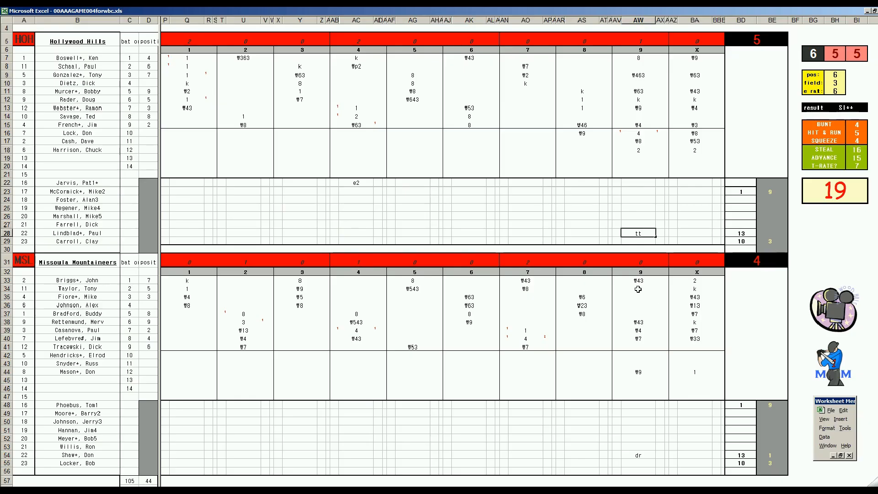
left_click(638, 289)
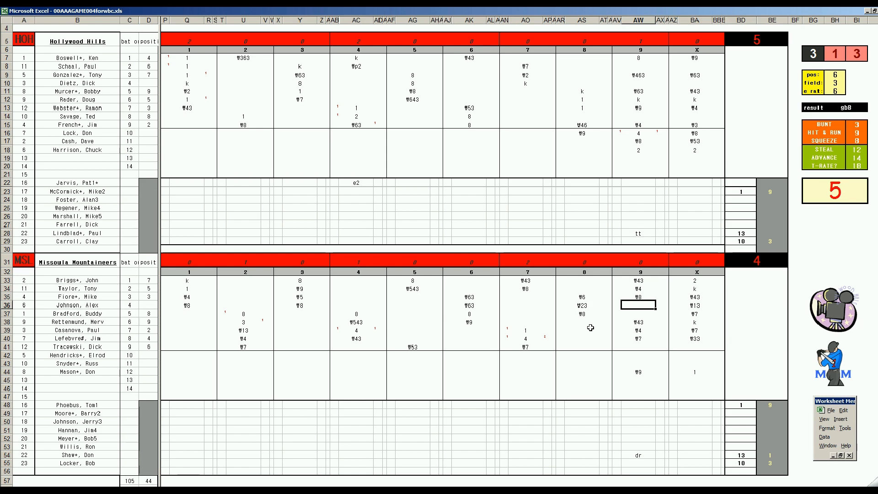
type("W53")
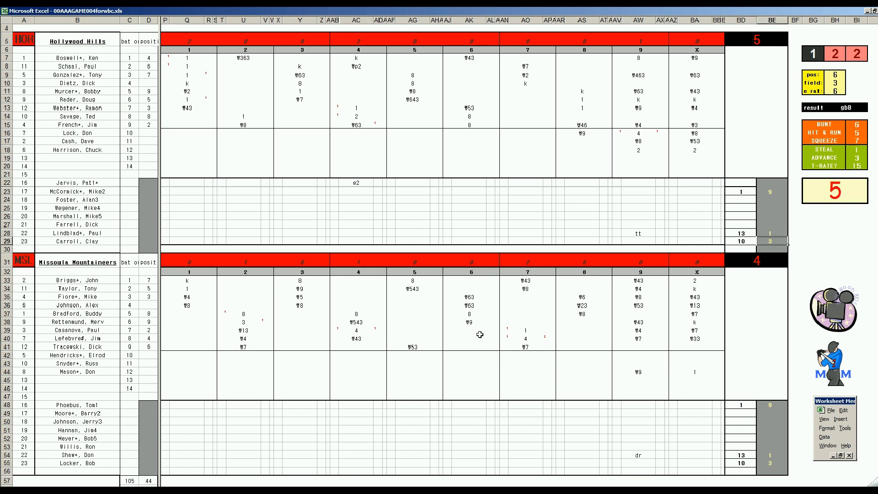
mouse_move(591, 340)
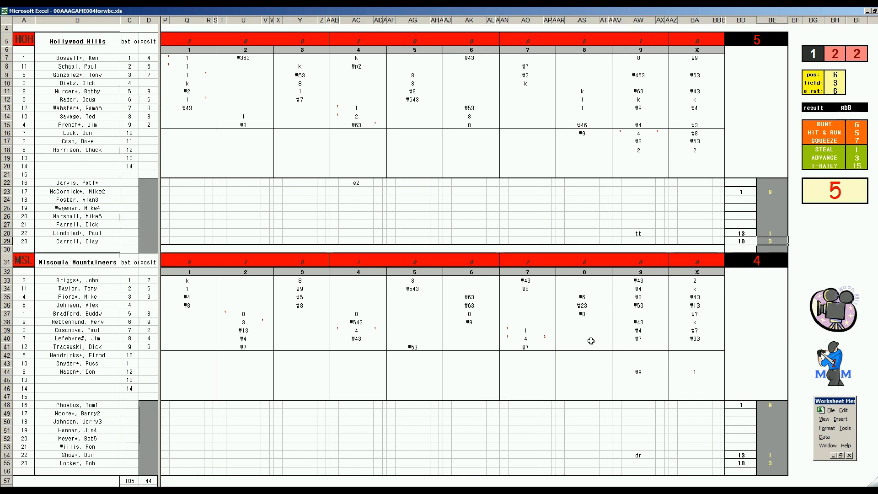
mouse_move(678, 334)
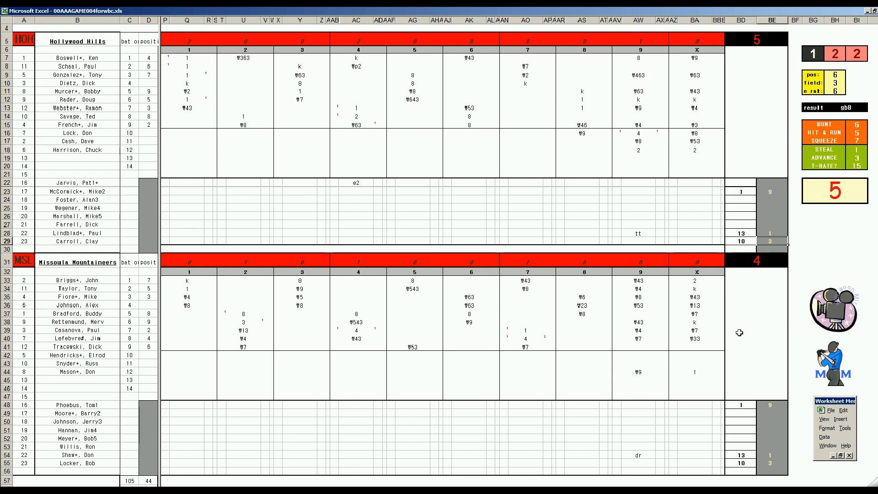
mouse_move(641, 362)
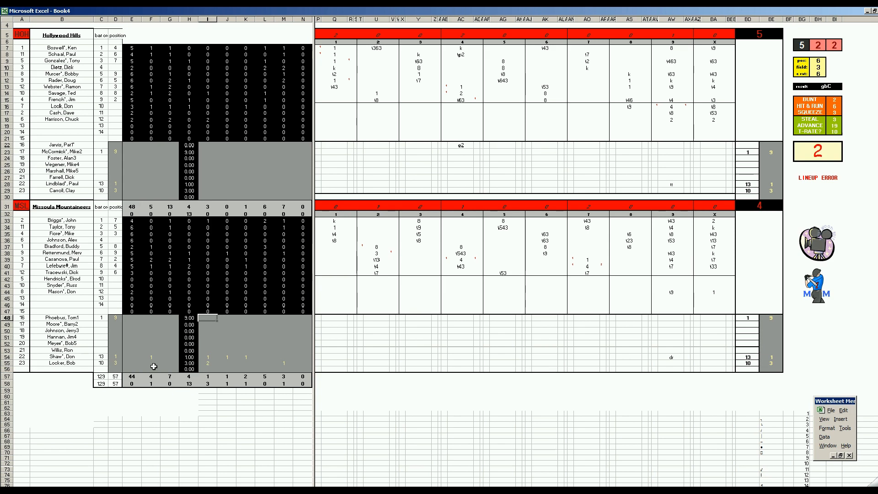
Enter 100 in a pitcher's line and move to the next pitching cell
type("100")
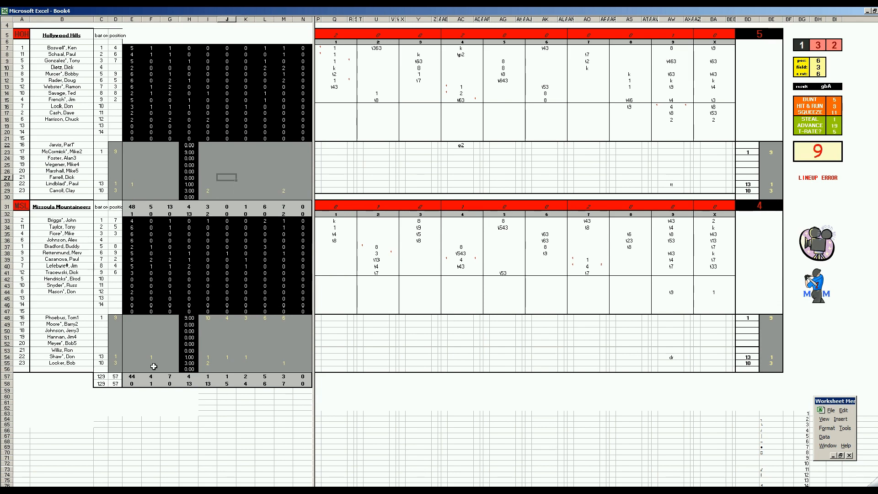
left_click(189, 151)
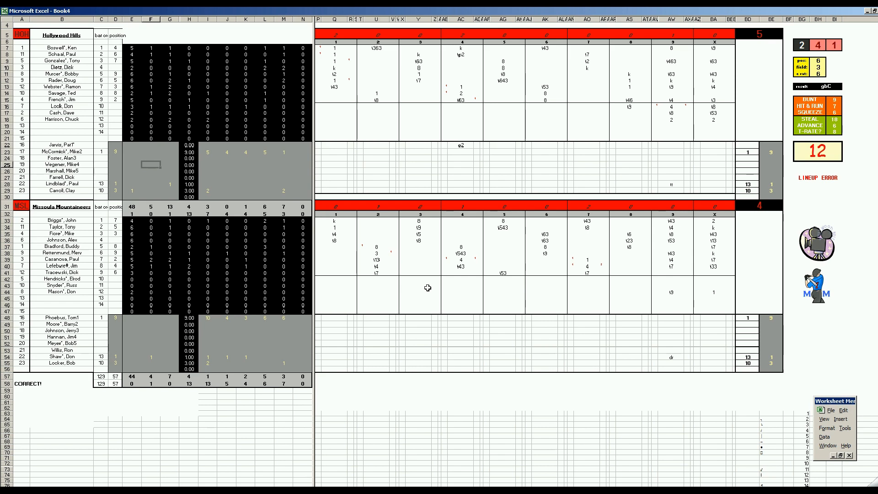
Save the scoresheet as 23mslhoh.xls
key("ctrl+s")
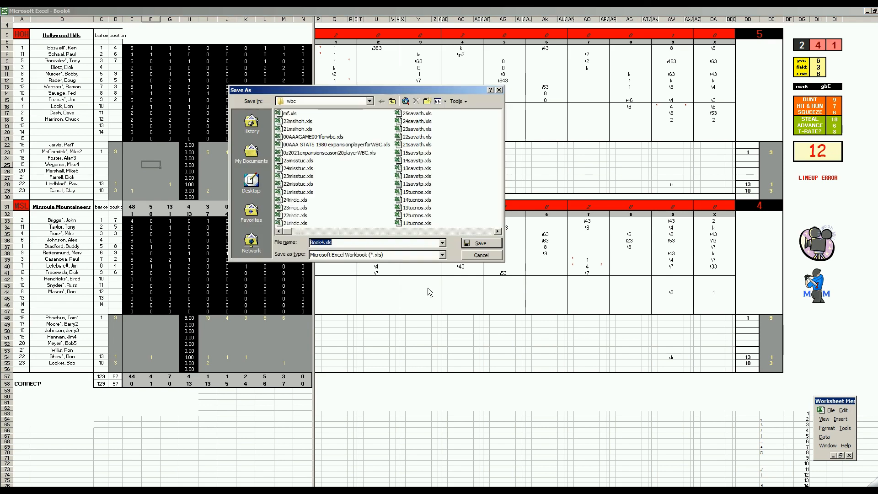
left_click(297, 121)
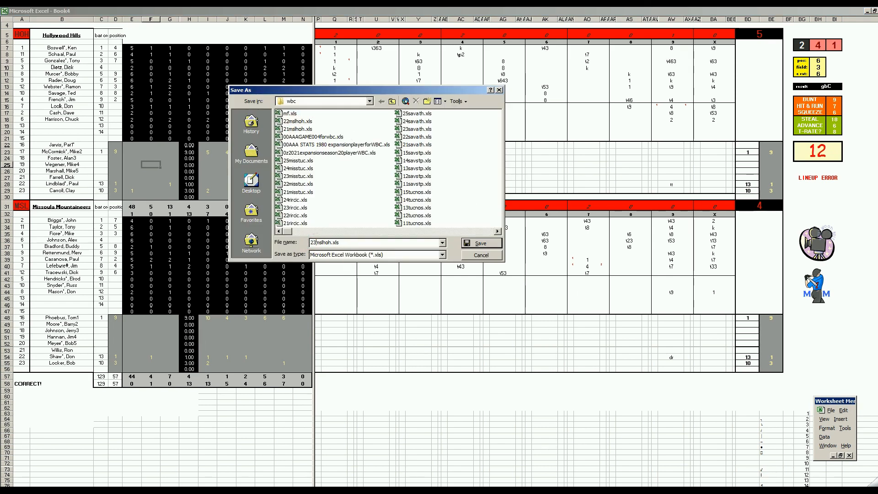
left_click(481, 243)
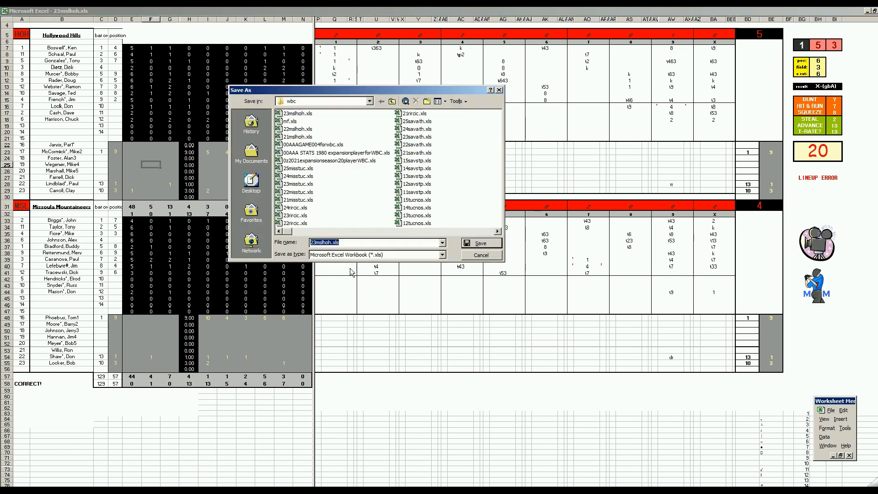
left_click(481, 243)
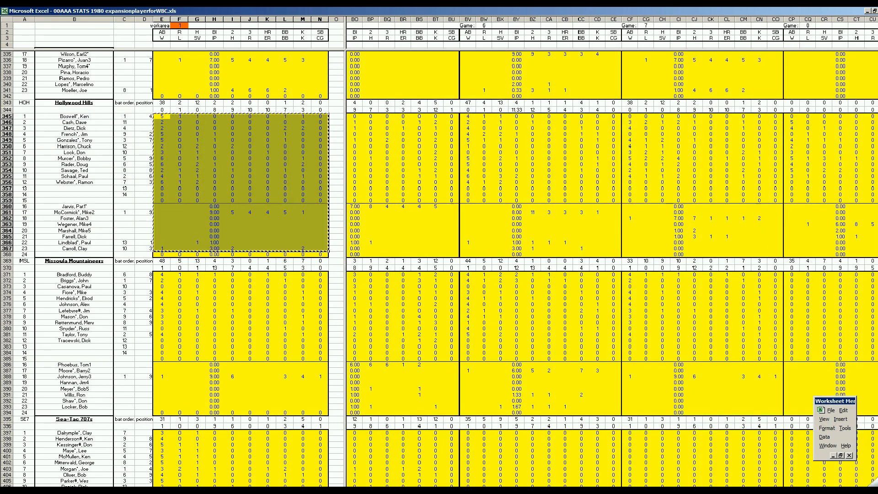
Choose destination cells in the empty game columns for the copied Missoula box score
scroll("right", 3)
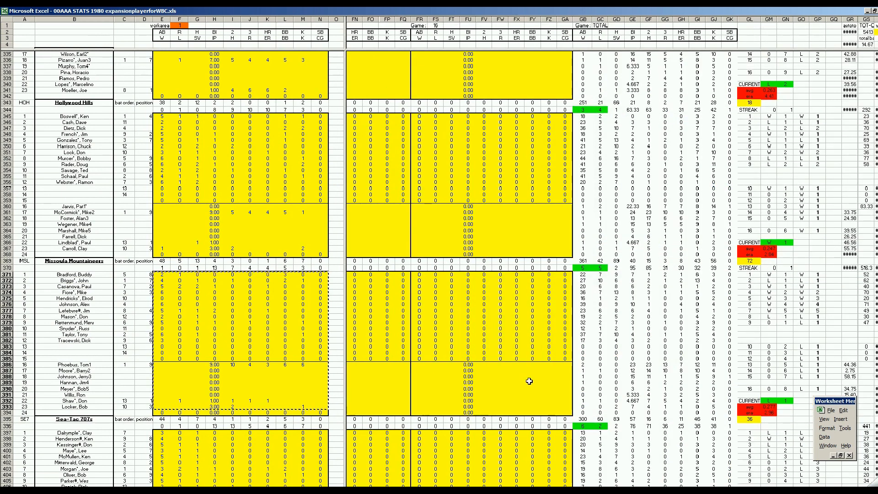
left_click(531, 382)
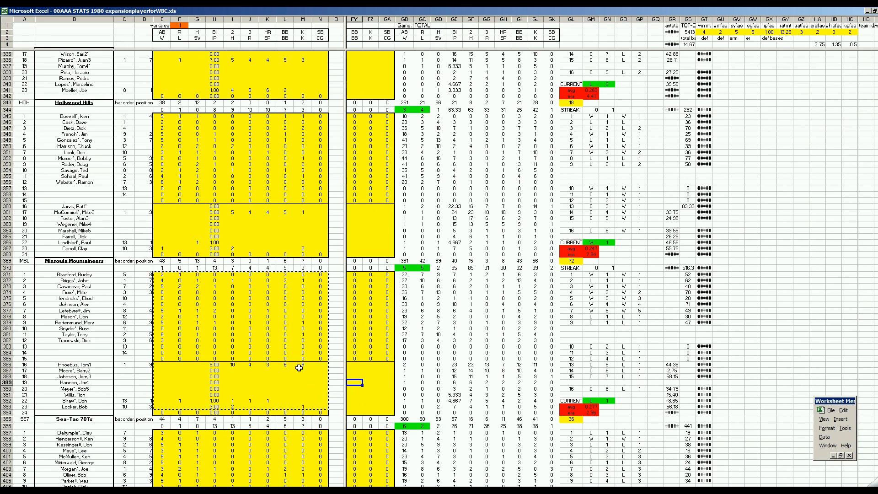
left_click(283, 354)
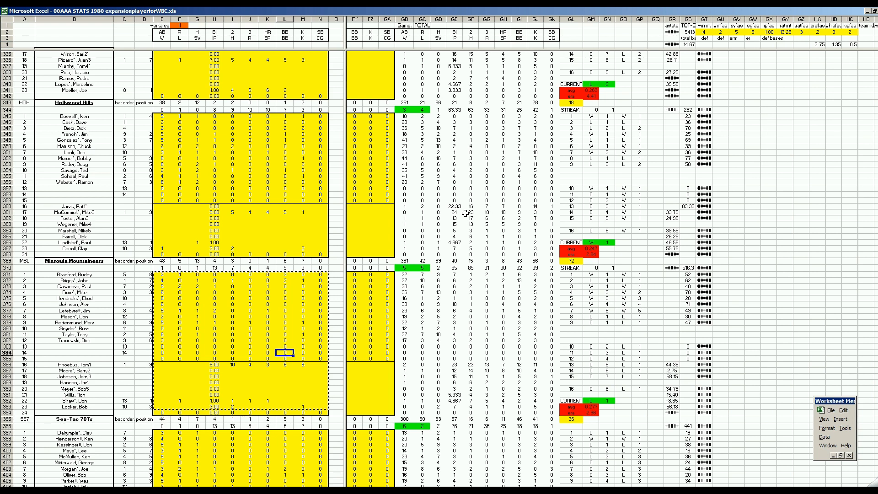
mouse_move(412, 379)
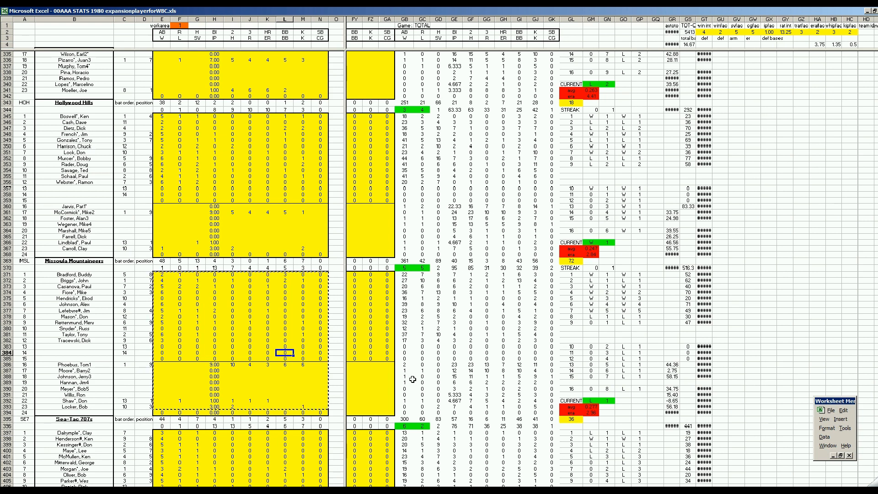
mouse_move(446, 387)
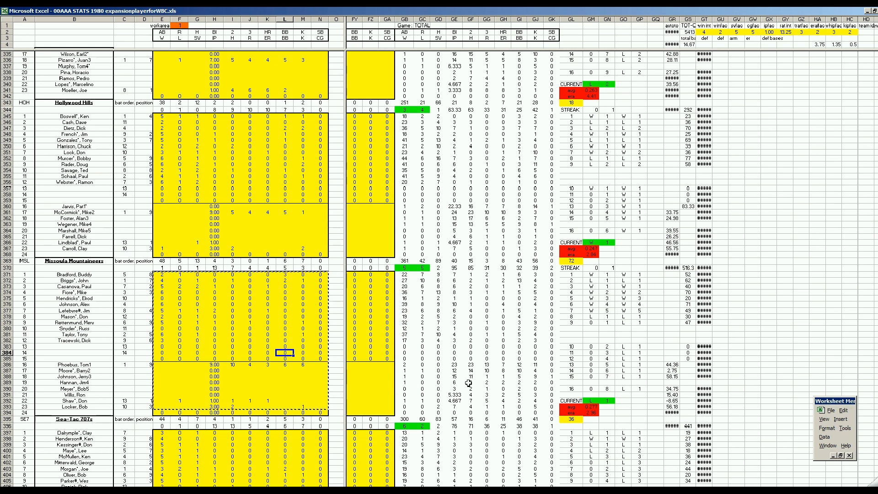
left_click(365, 396)
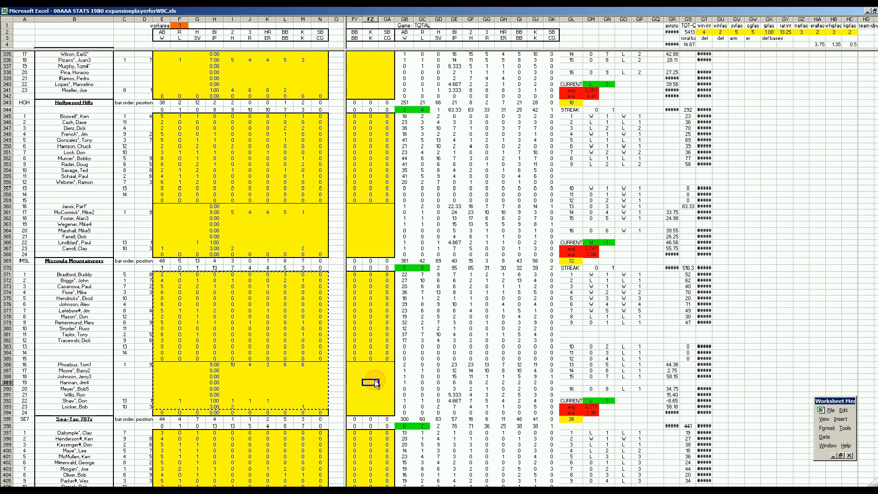
scroll("down", 3)
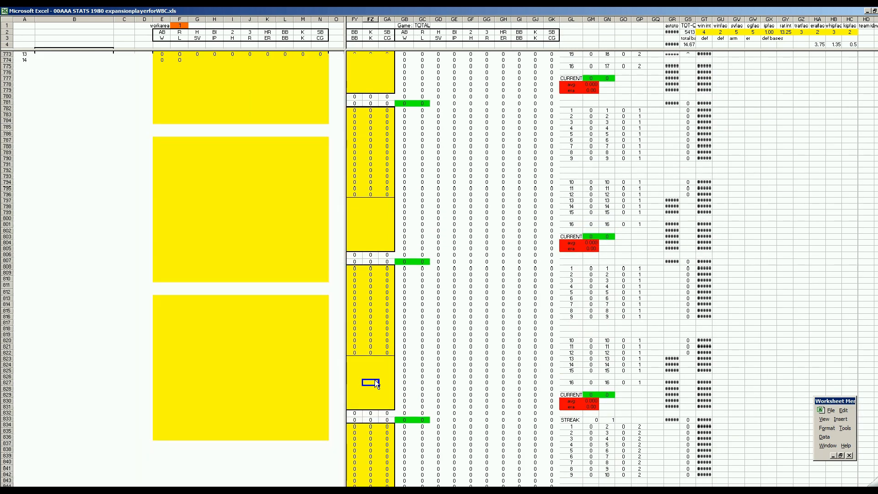
scroll("down", 3)
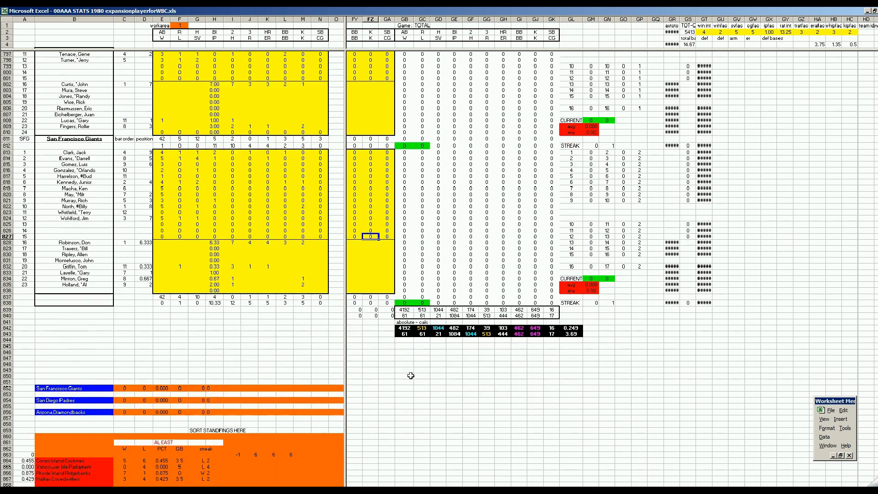
mouse_move(564, 347)
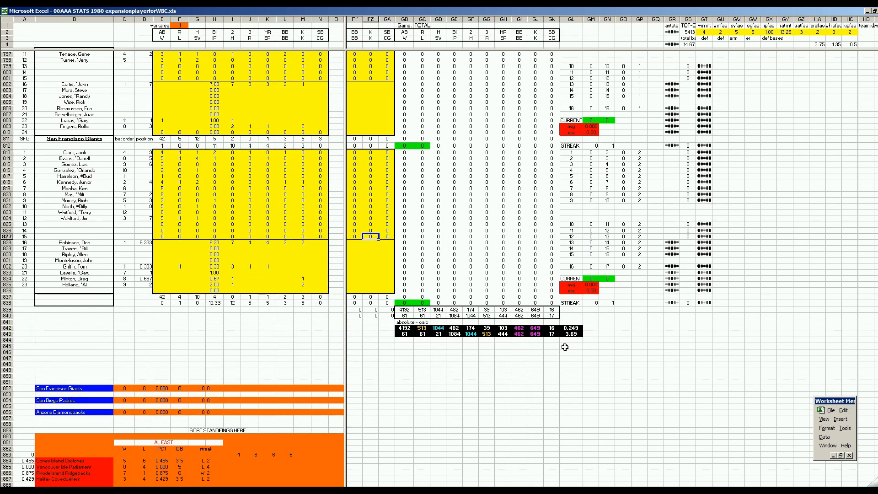
mouse_move(581, 329)
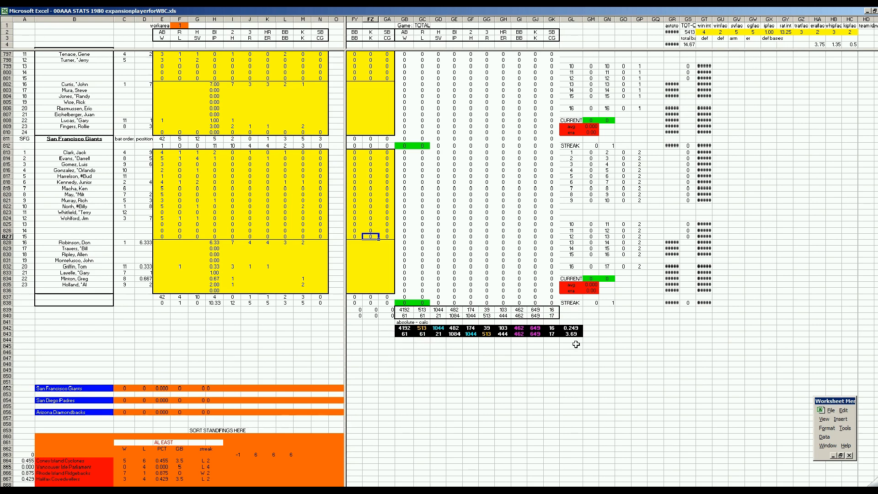
mouse_move(566, 346)
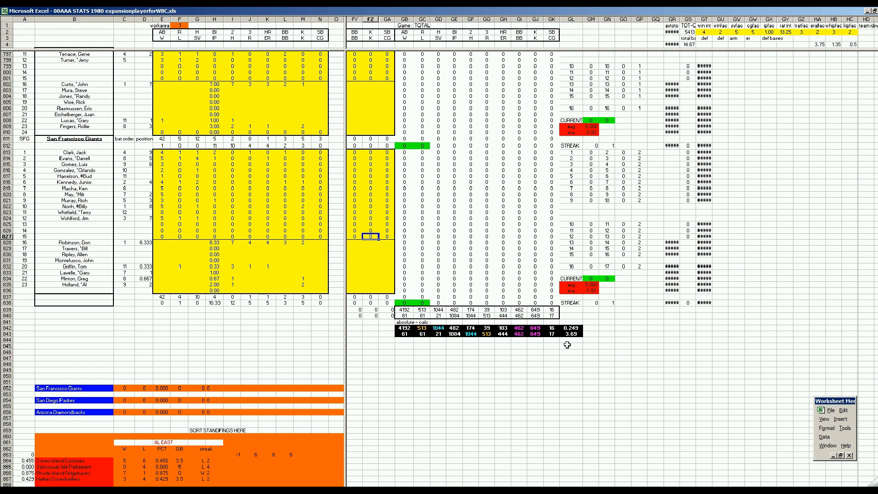
mouse_move(571, 355)
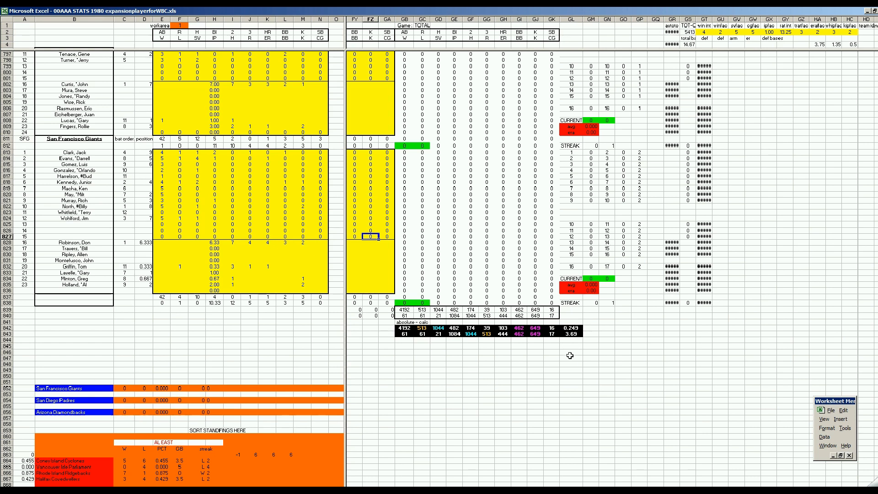
mouse_move(572, 337)
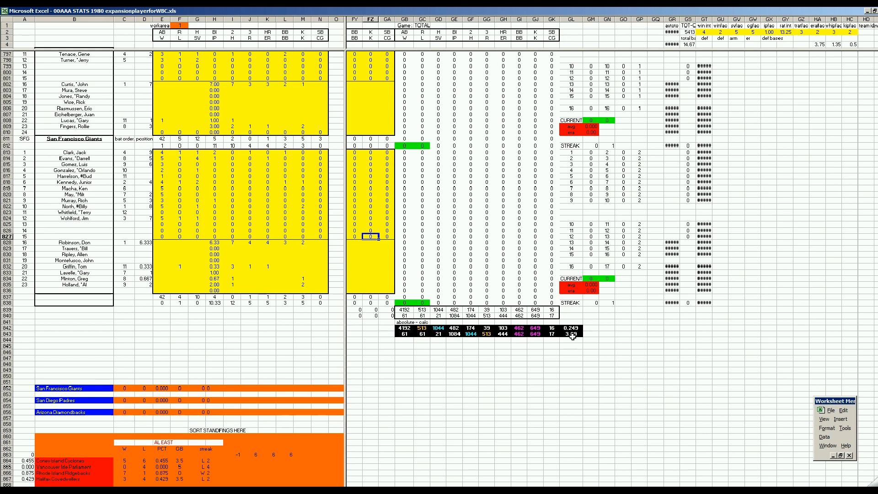
mouse_move(570, 357)
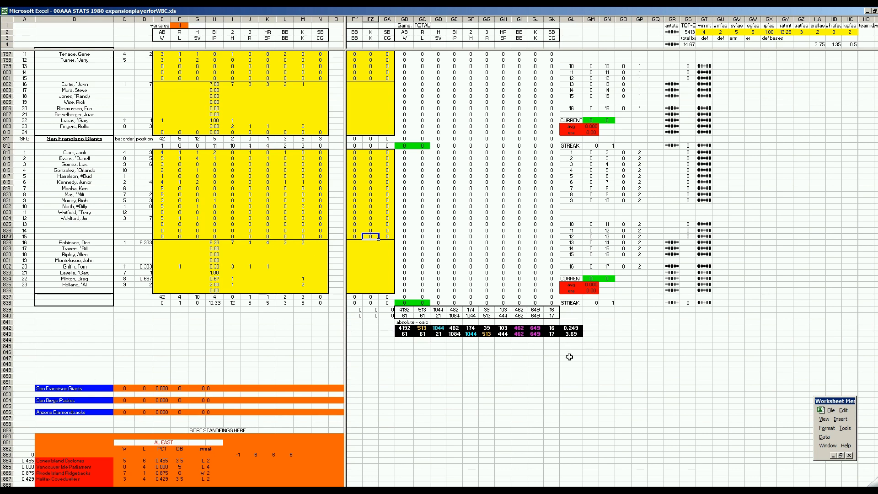
mouse_move(578, 344)
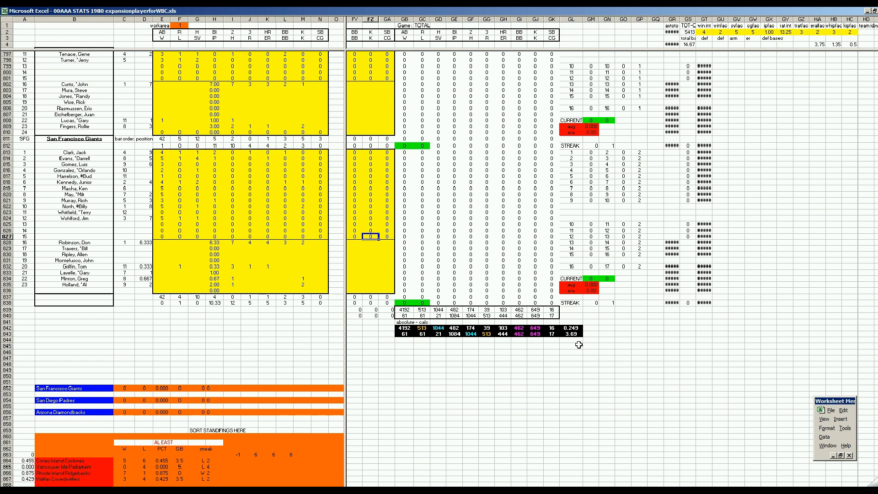
mouse_move(583, 339)
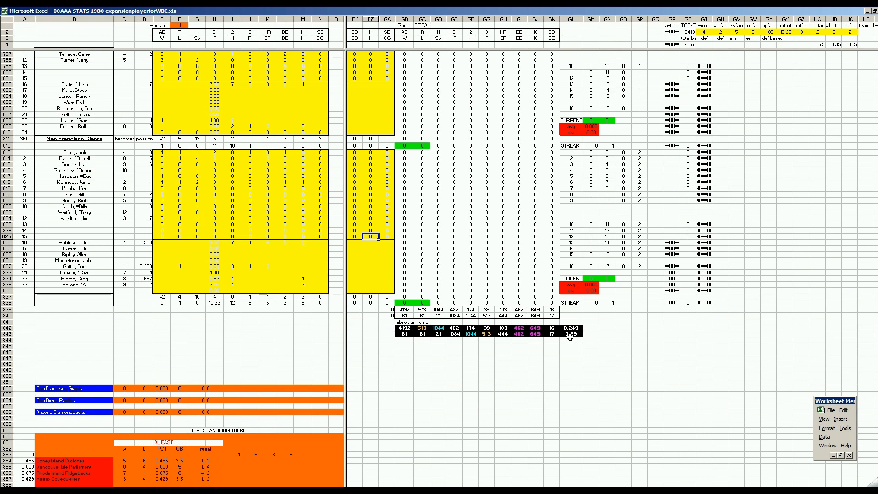
mouse_move(575, 342)
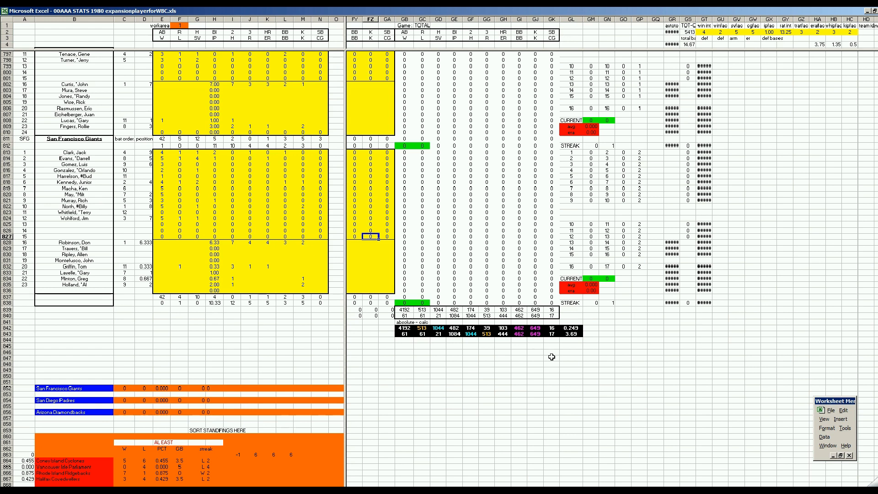
mouse_move(554, 359)
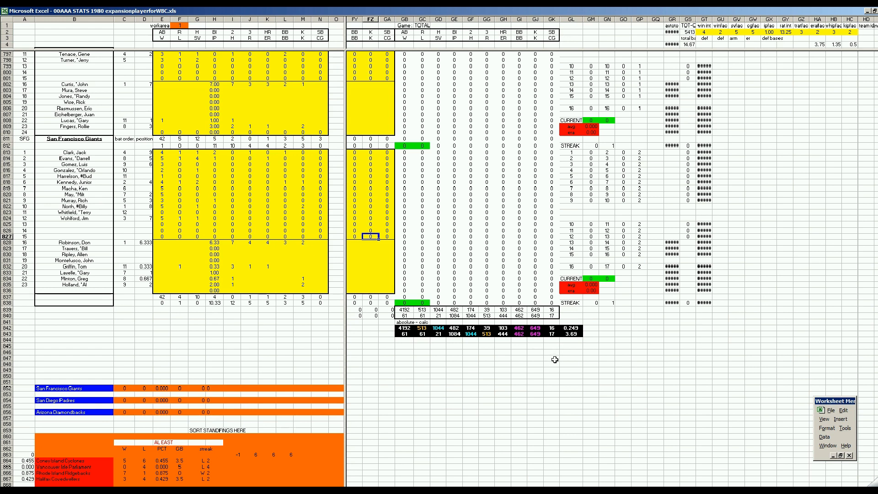
mouse_move(713, 397)
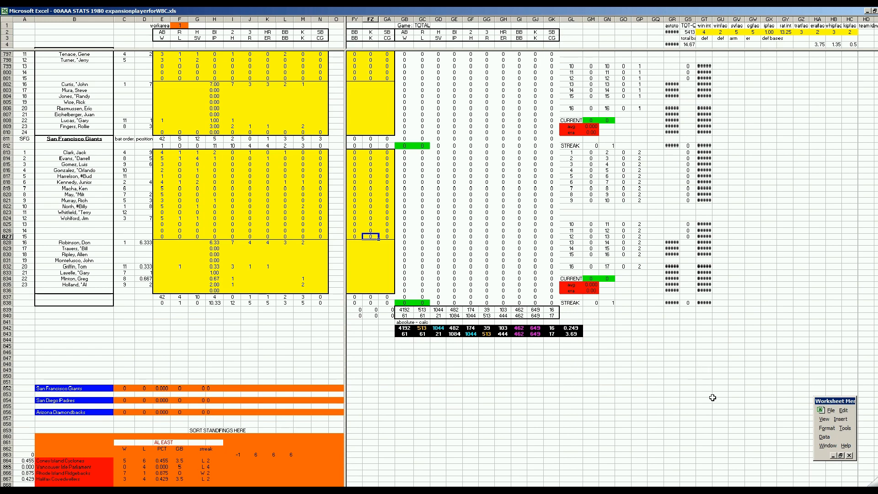